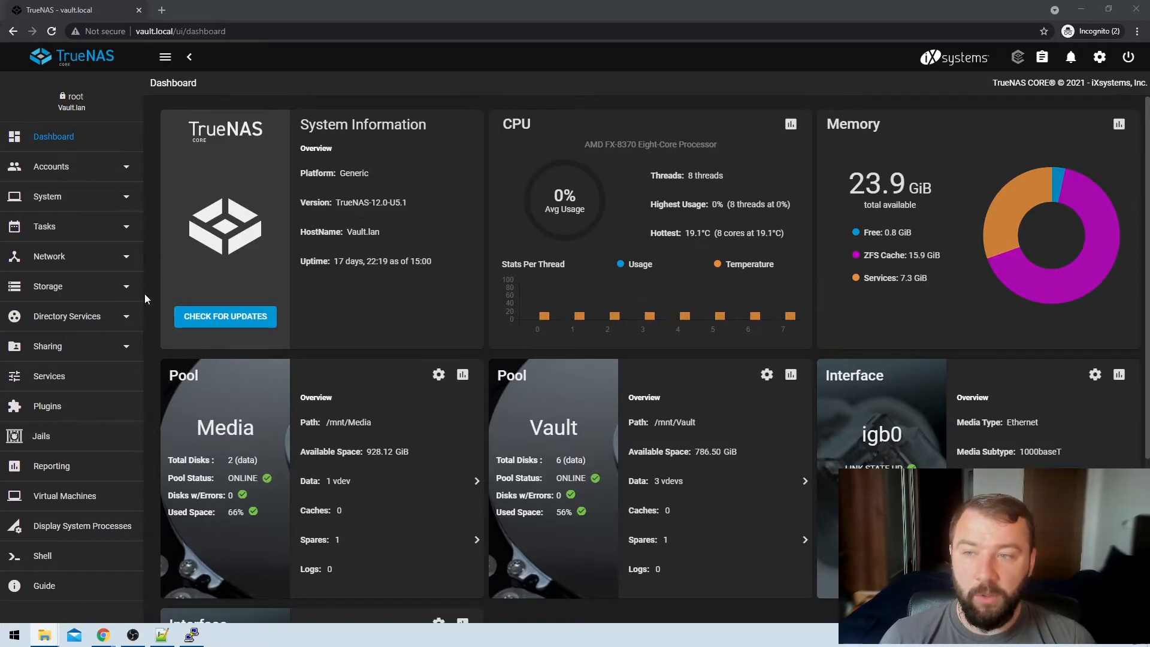
# - Show the System Email settings page with its default SMTP mail options
pyautogui.click(47, 195)
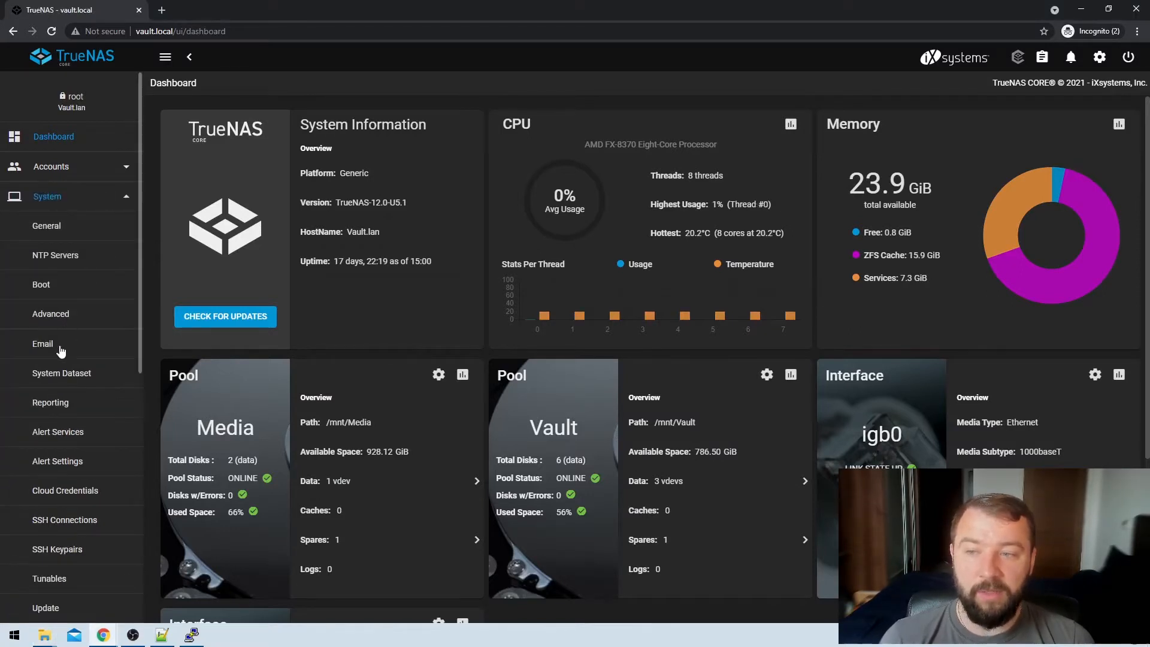
pyautogui.click(43, 344)
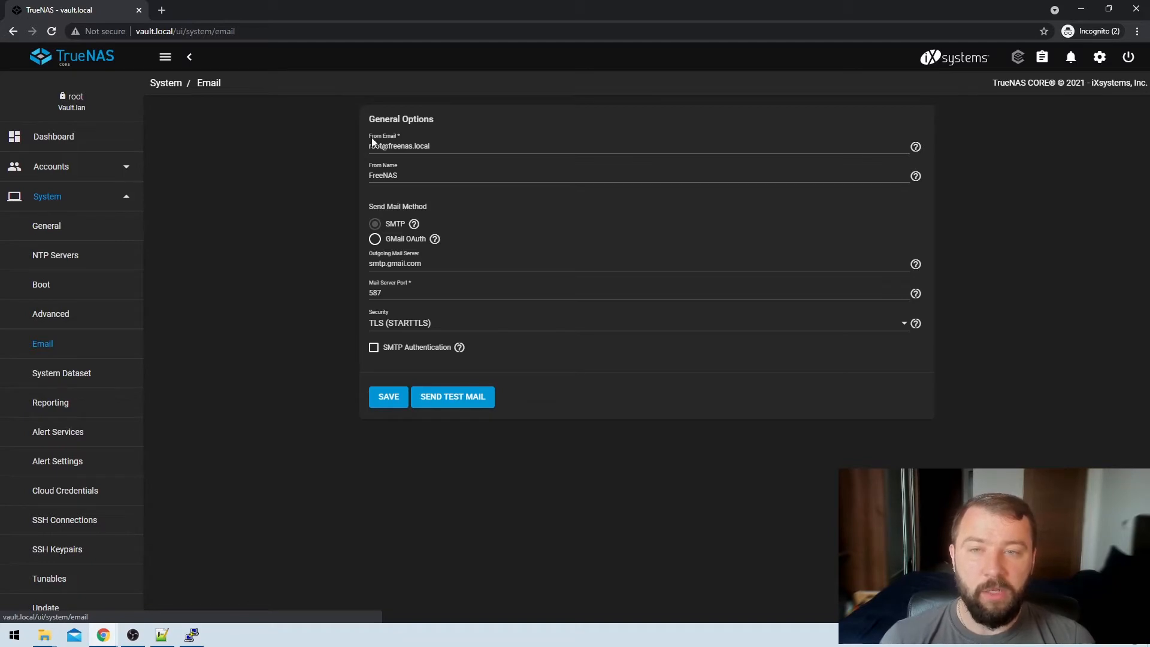
pyautogui.moveTo(389, 136)
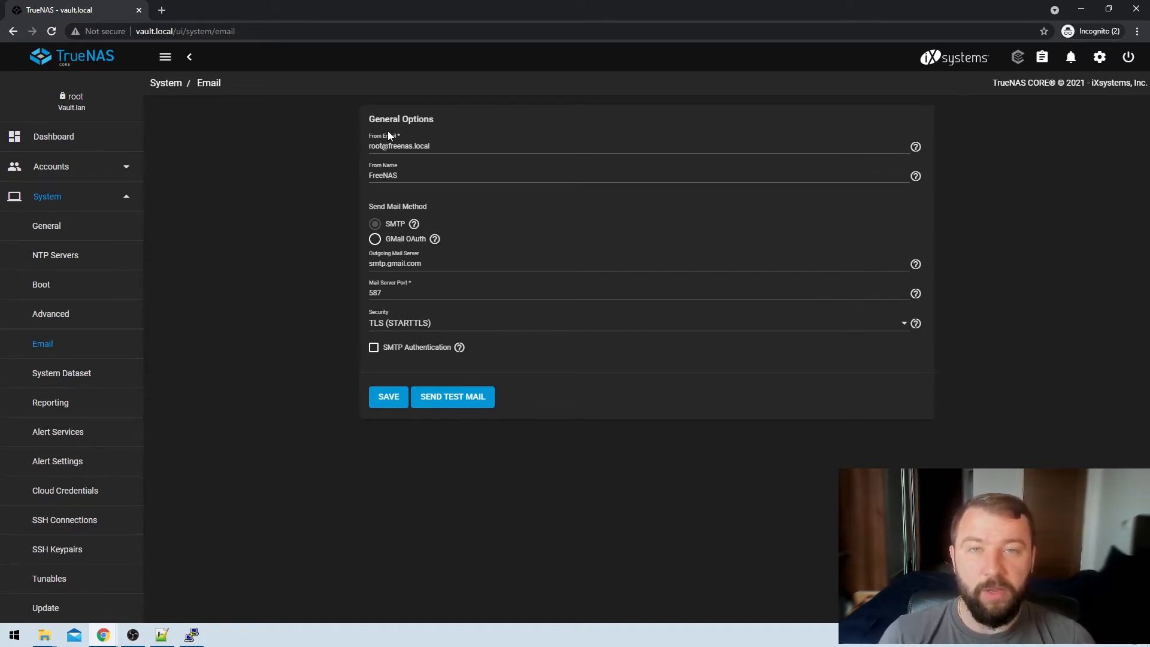
pyautogui.moveTo(432, 222)
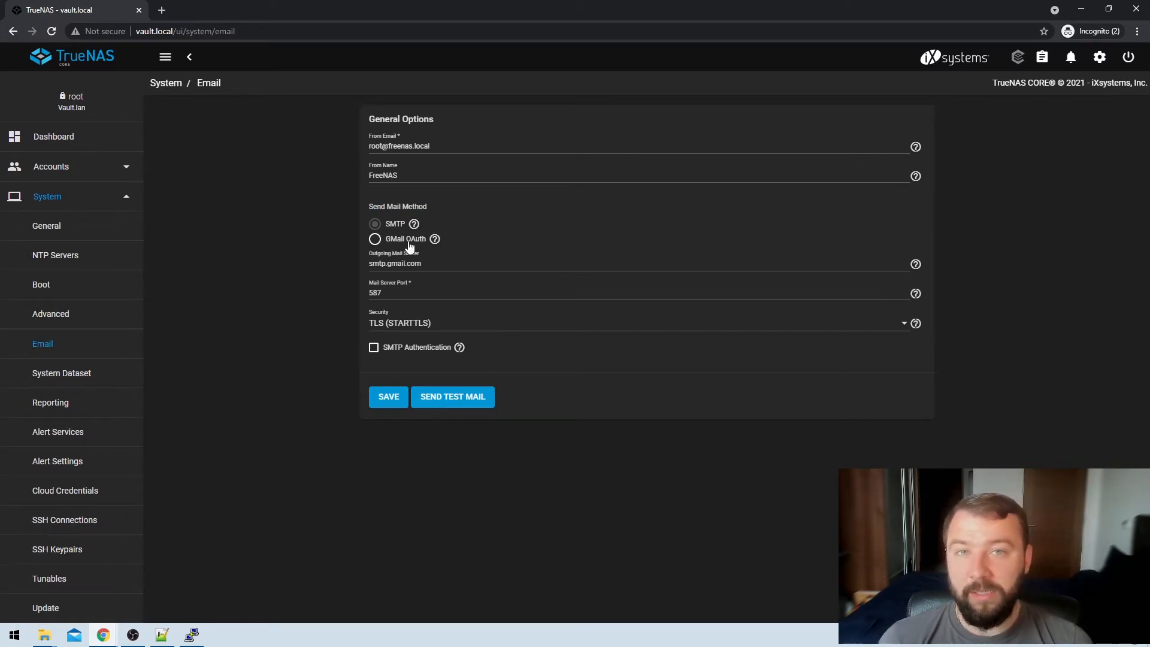
pyautogui.moveTo(351, 281)
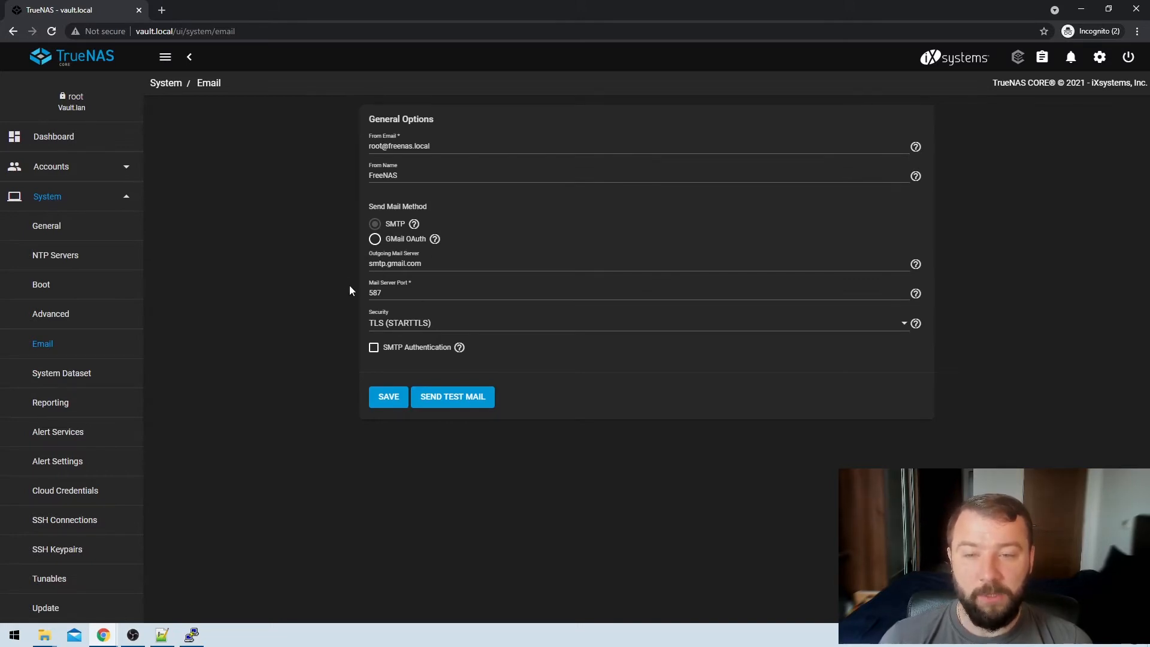
pyautogui.moveTo(493, 277)
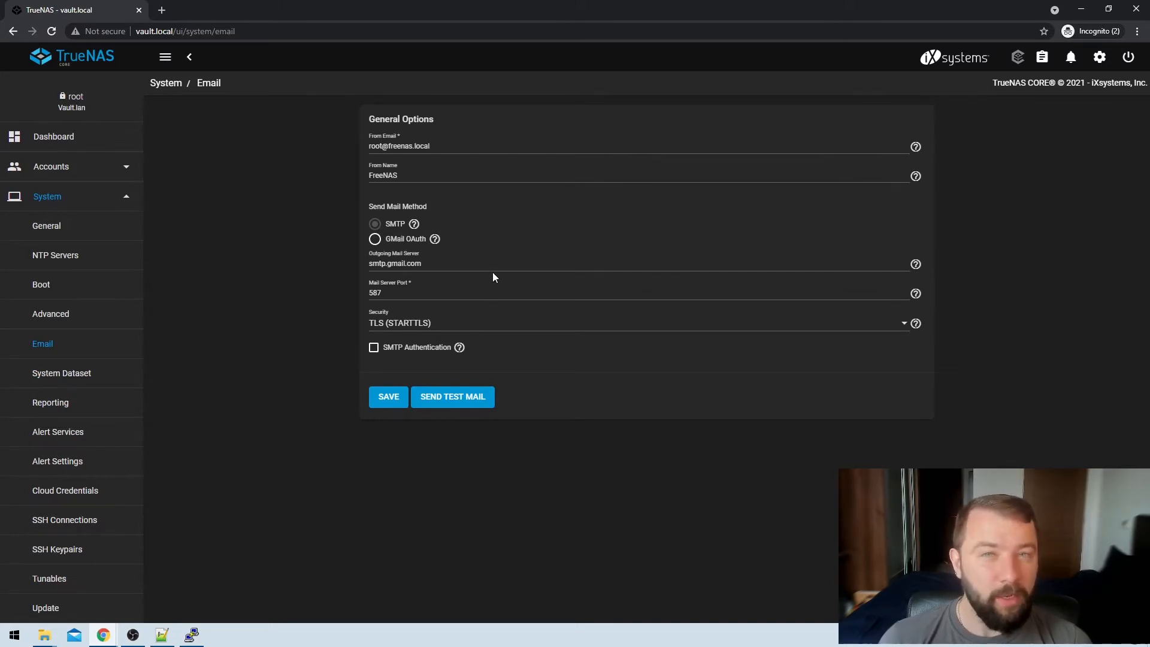
pyautogui.moveTo(430, 283)
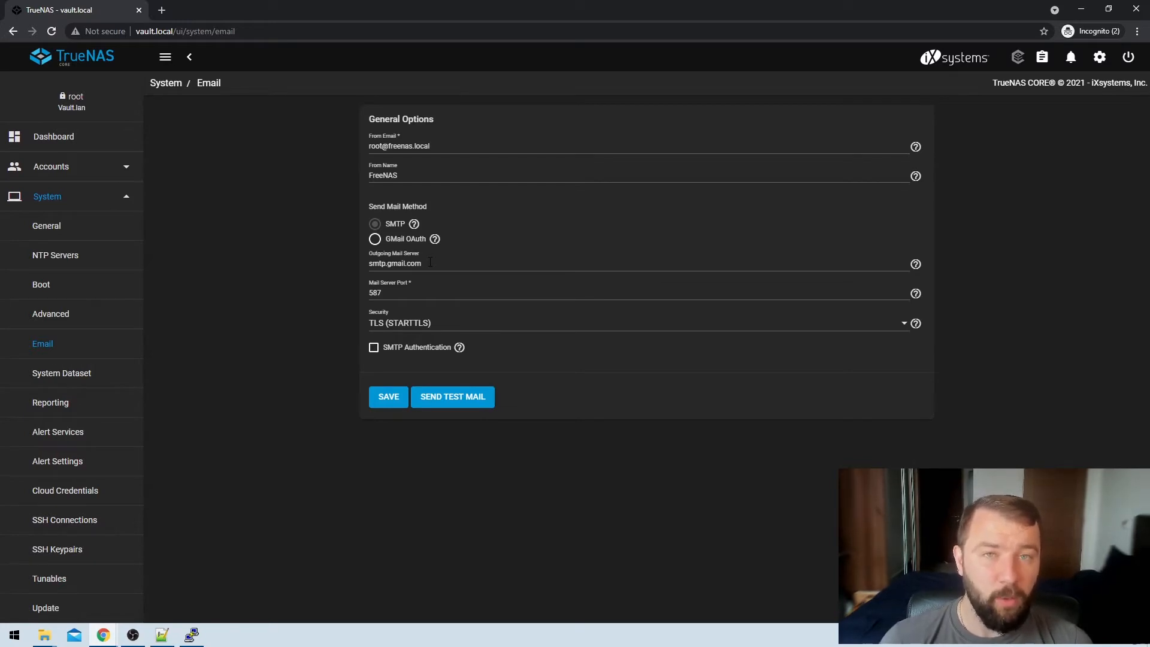
pyautogui.moveTo(430, 263)
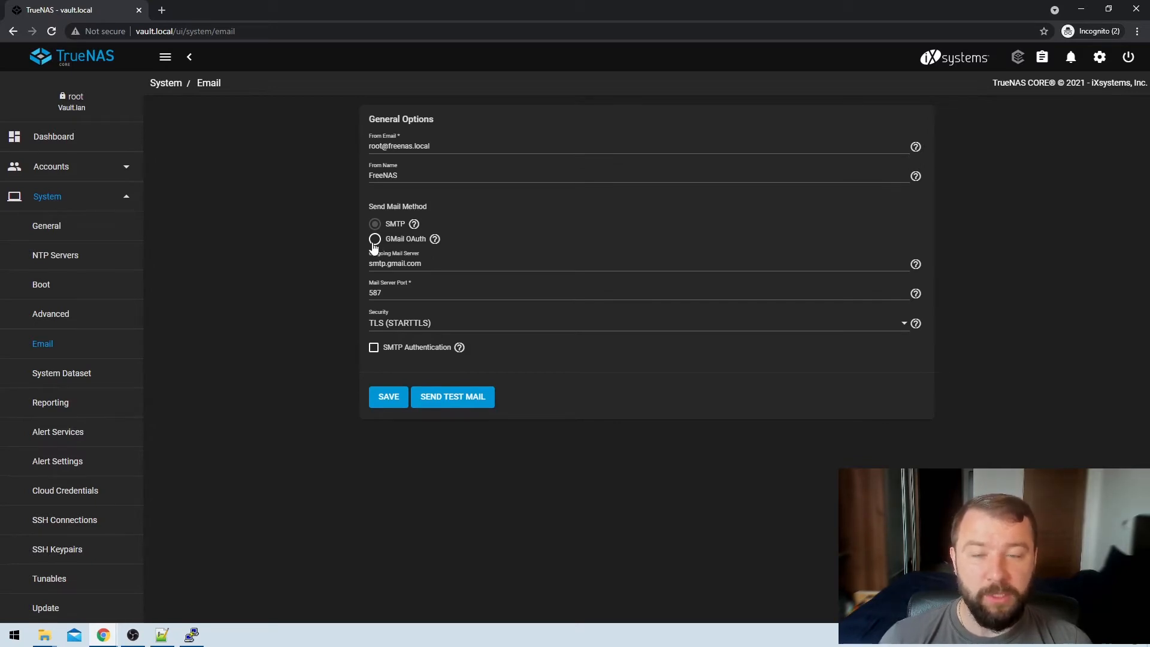
# - Choose GMail OAuth, sign in with the Gmail account and allow TrueNAS to send mail on its behalf
pyautogui.click(375, 240)
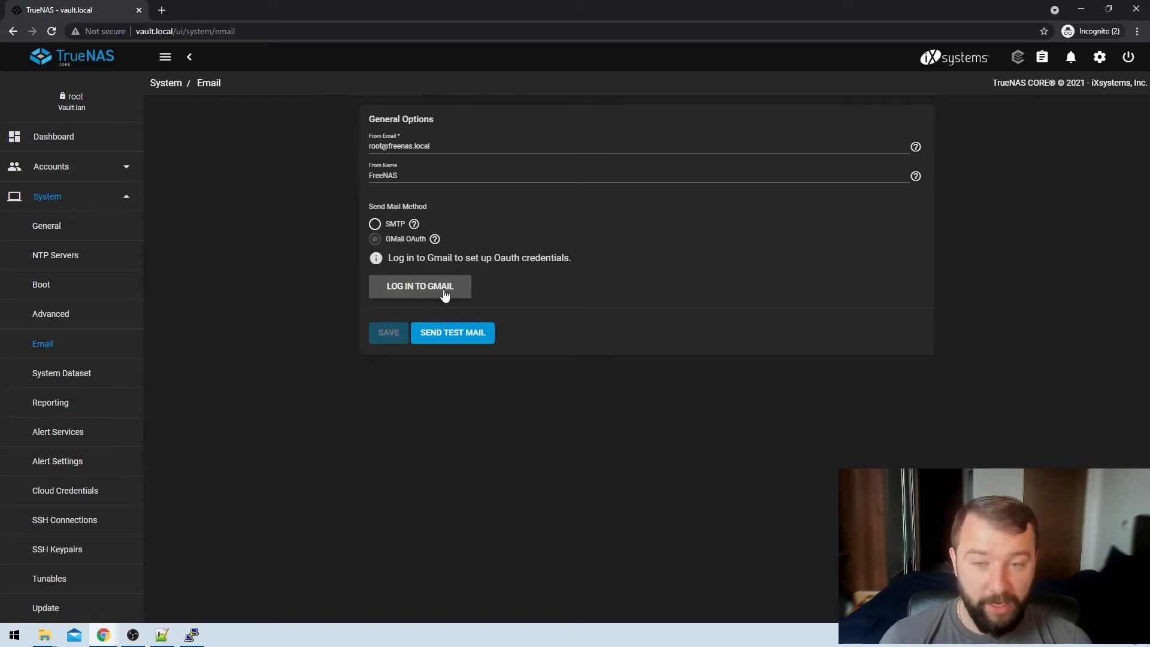
pyautogui.click(419, 287)
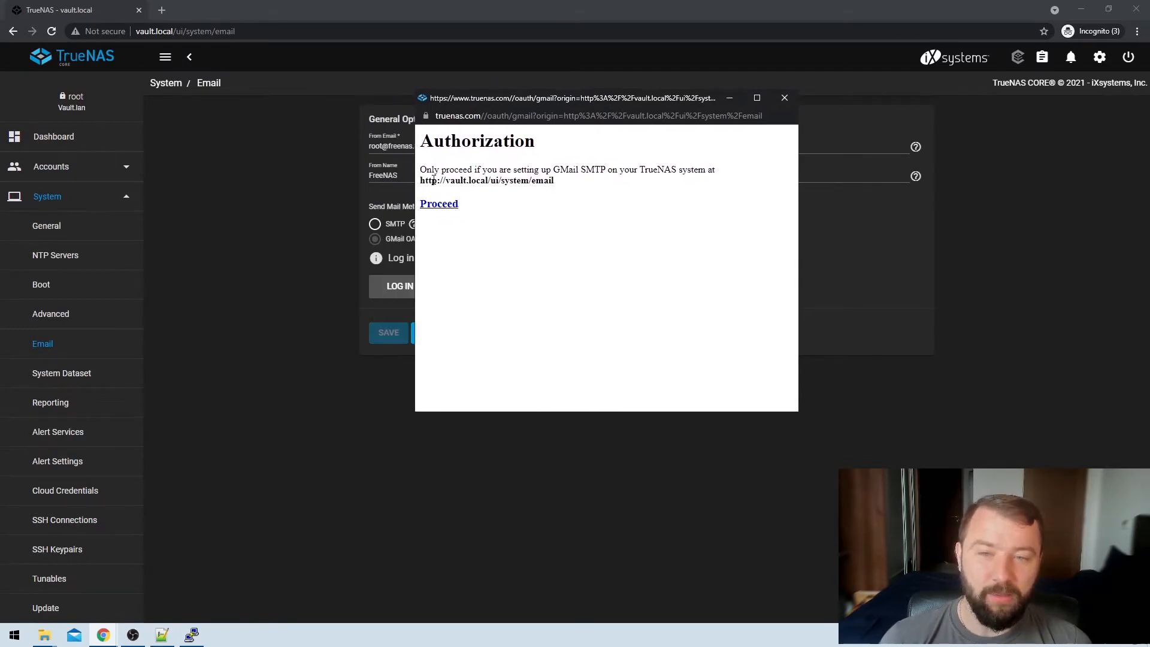
pyautogui.moveTo(436, 181); pyautogui.dragTo(554, 181)
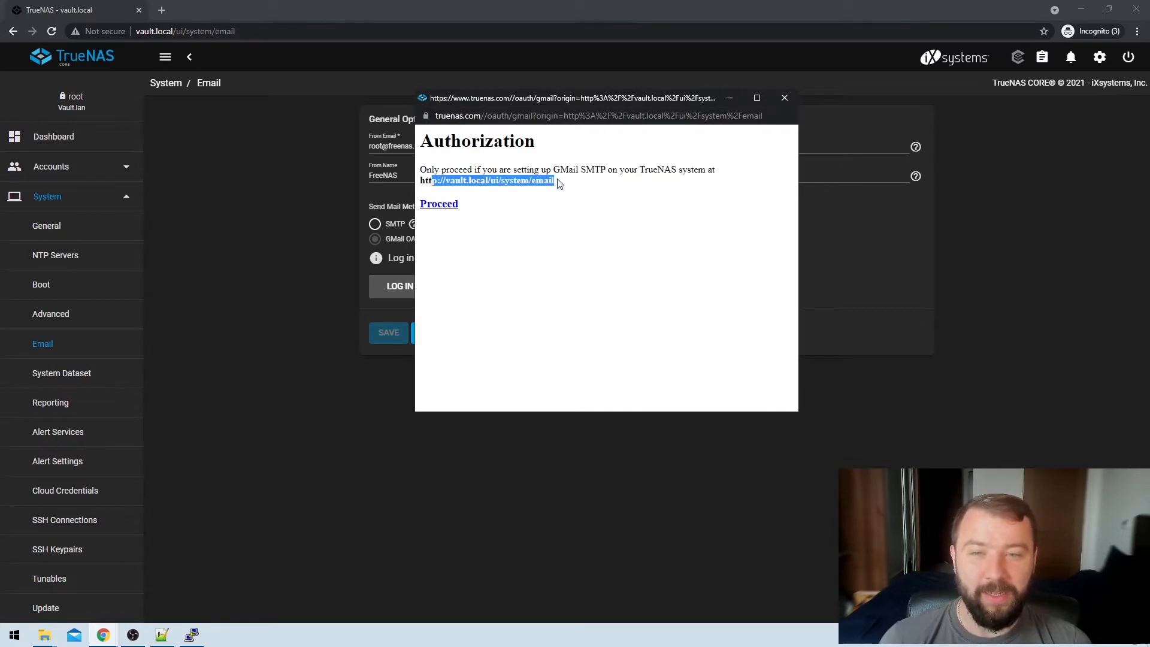
pyautogui.moveTo(439, 207)
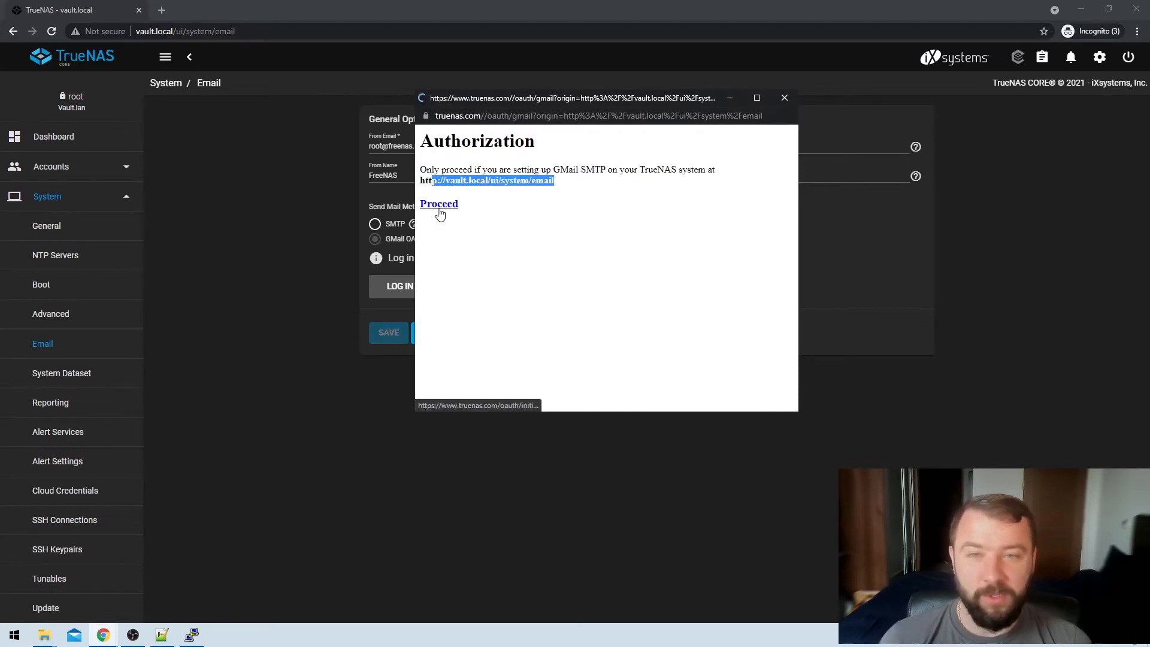
pyautogui.click(439, 204)
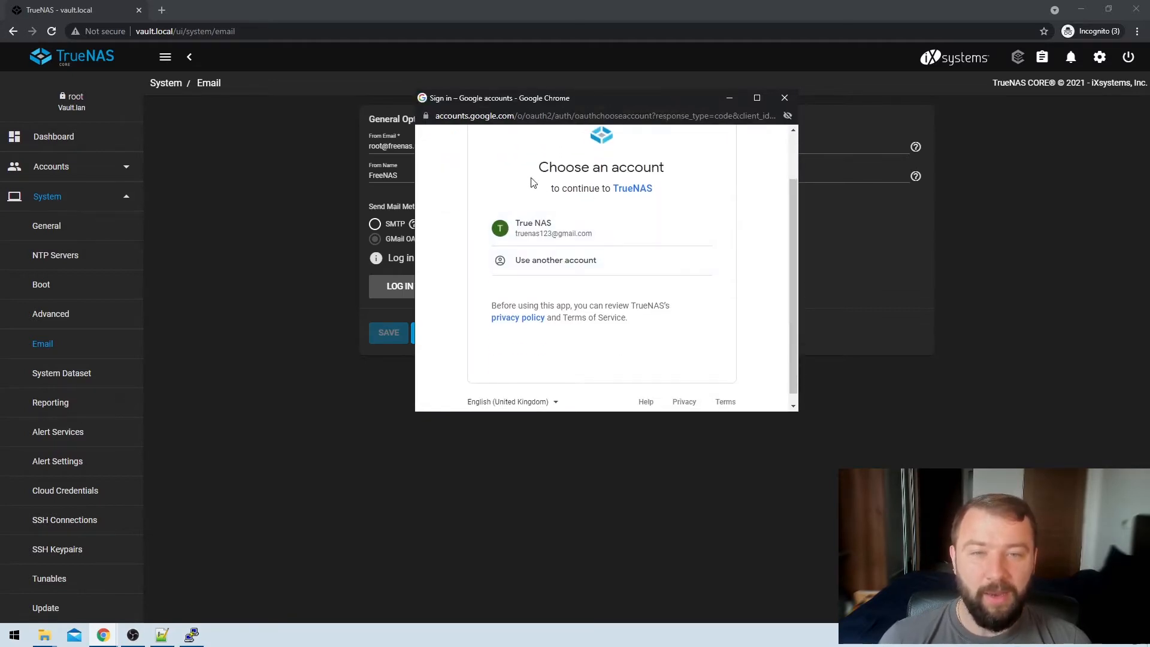
pyautogui.moveTo(543, 228)
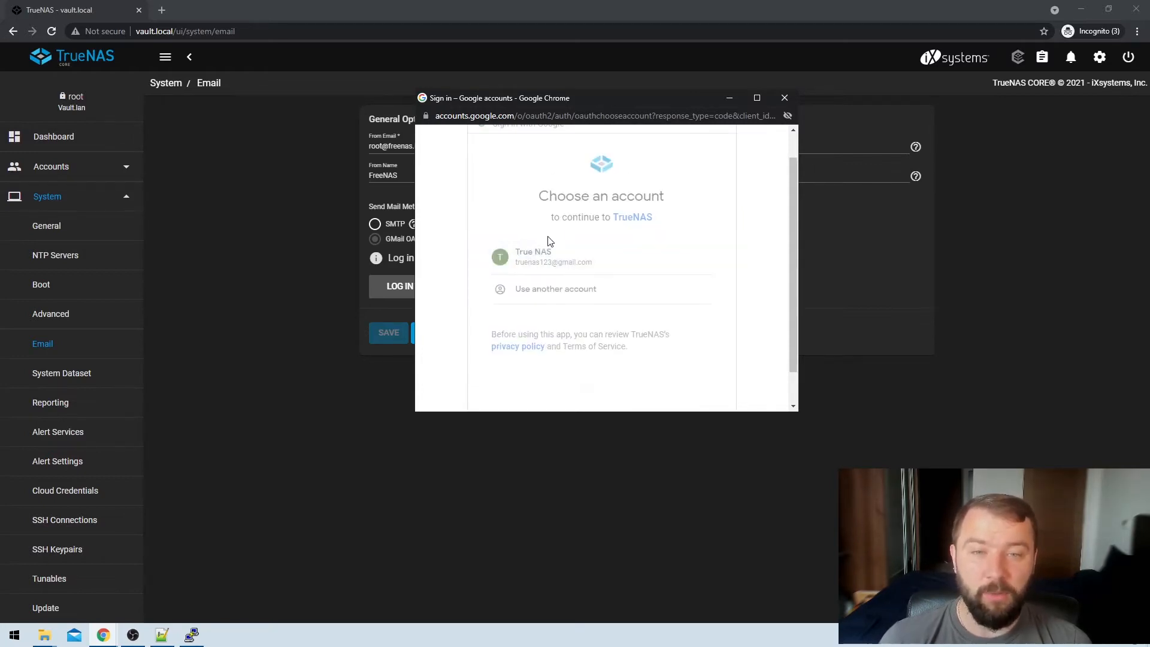
pyautogui.click(554, 256)
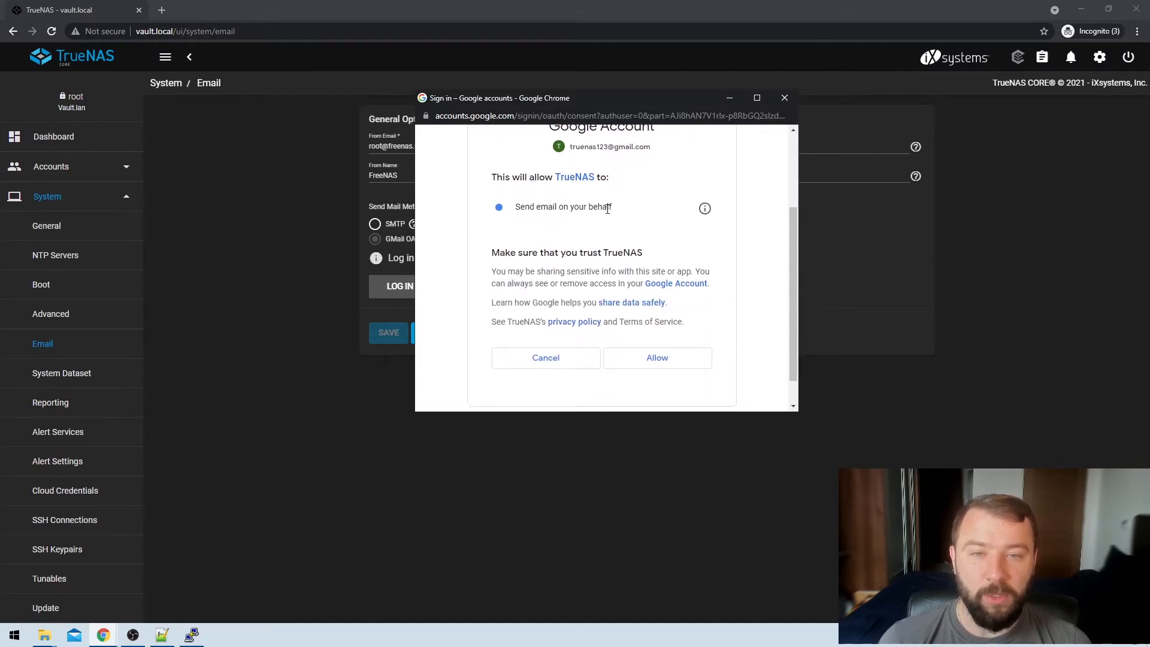
pyautogui.moveTo(660, 318)
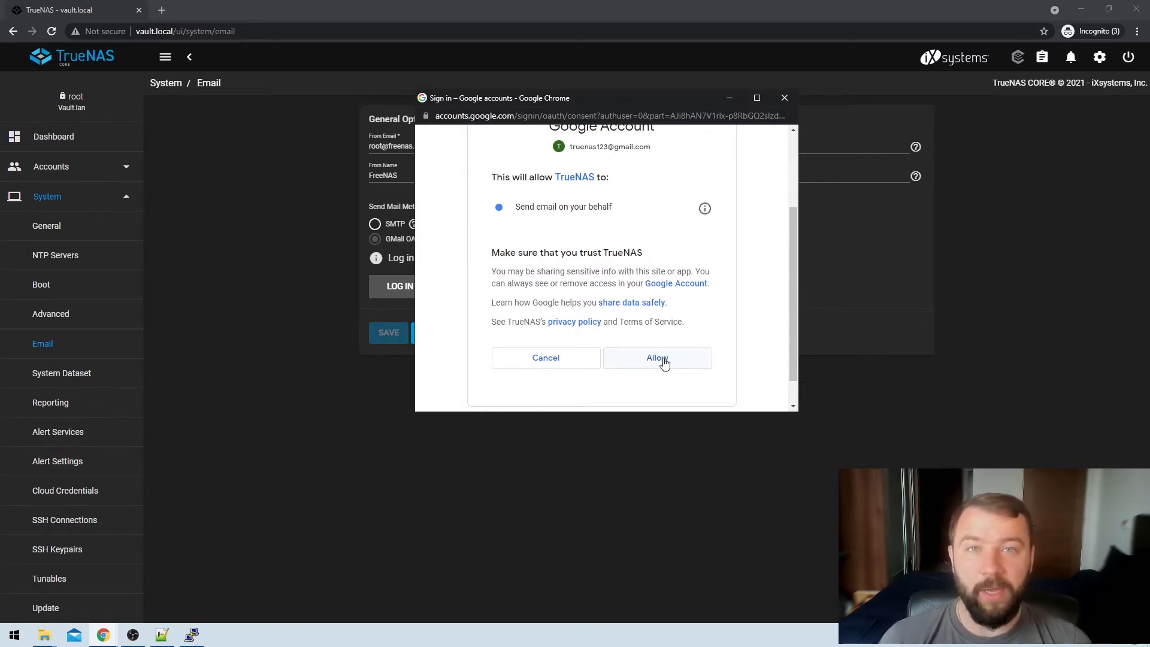
pyautogui.click(658, 358)
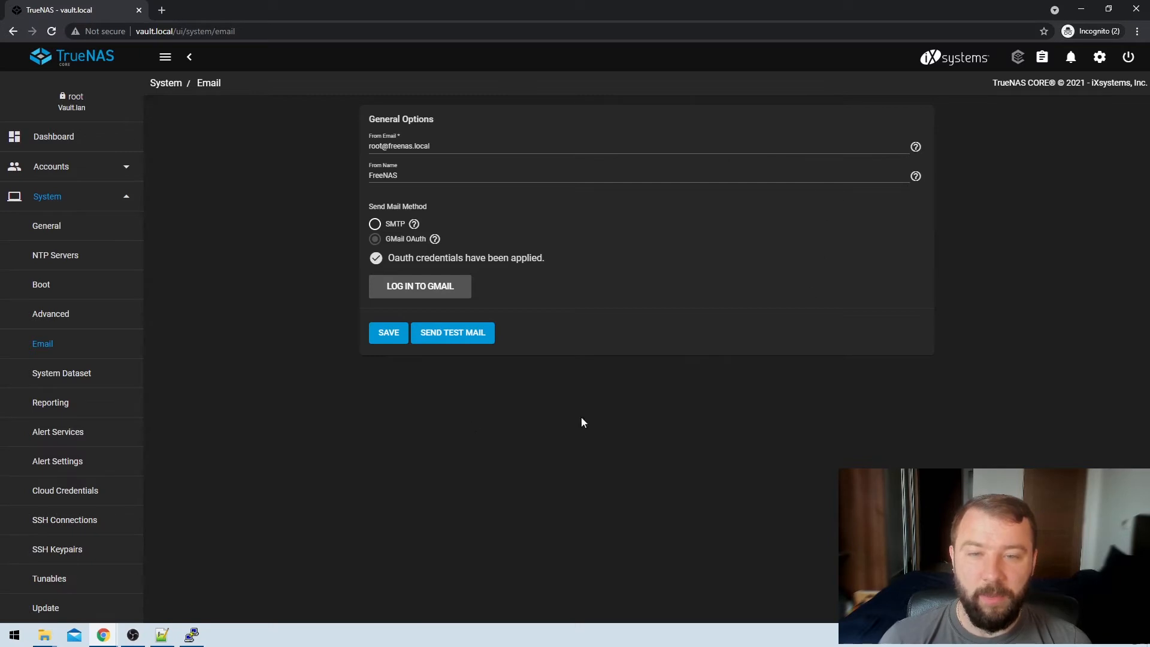
# - Save the GMail OAuth email settings and confirm the settings-saved message
pyautogui.click(388, 332)
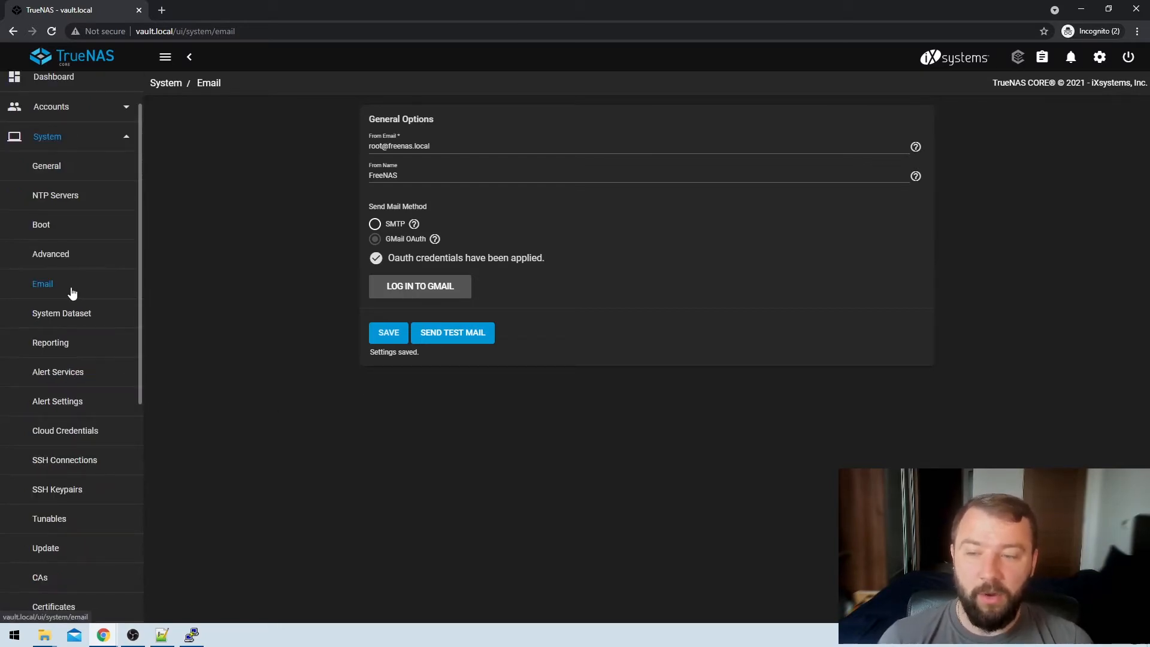
pyautogui.scroll(-3)
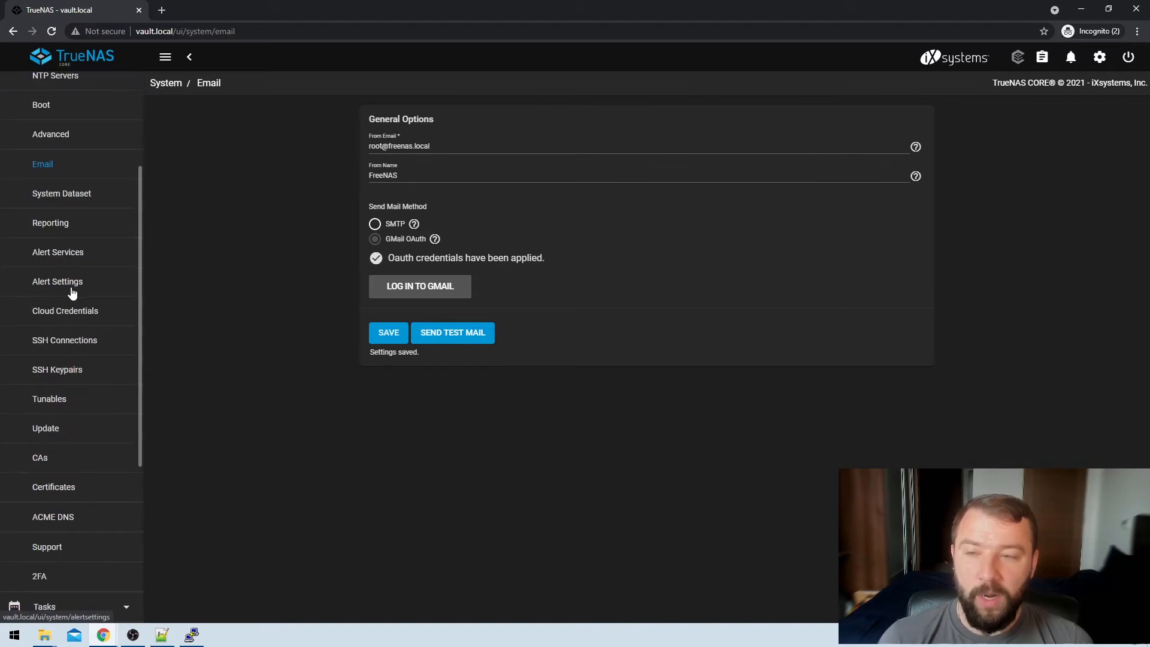
# - List the alert services, E-Mail and SNMP Trap both enabled at WARNING, peeking at the E-Mail row actions
pyautogui.click(58, 252)
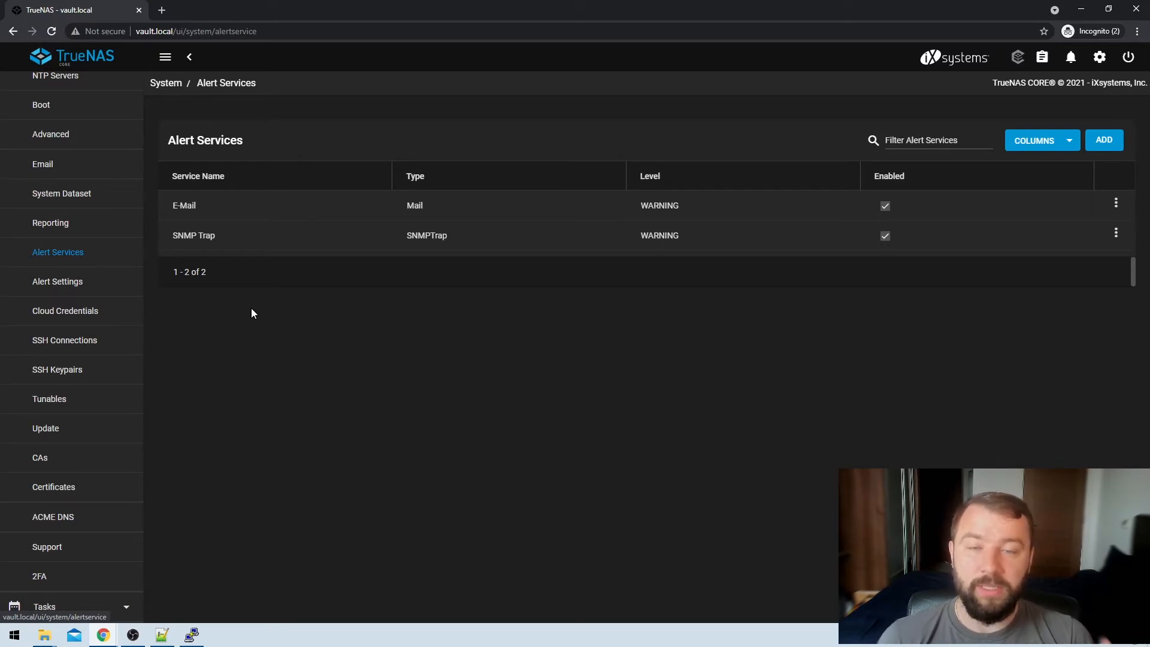
pyautogui.moveTo(293, 330)
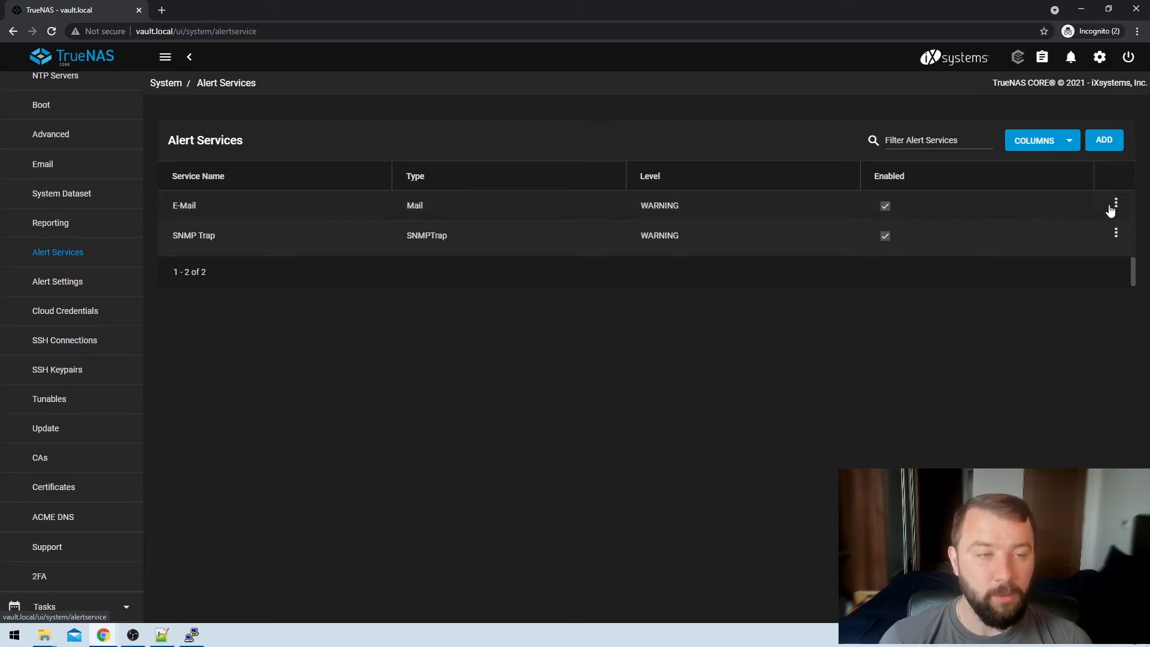
pyautogui.moveTo(172, 213)
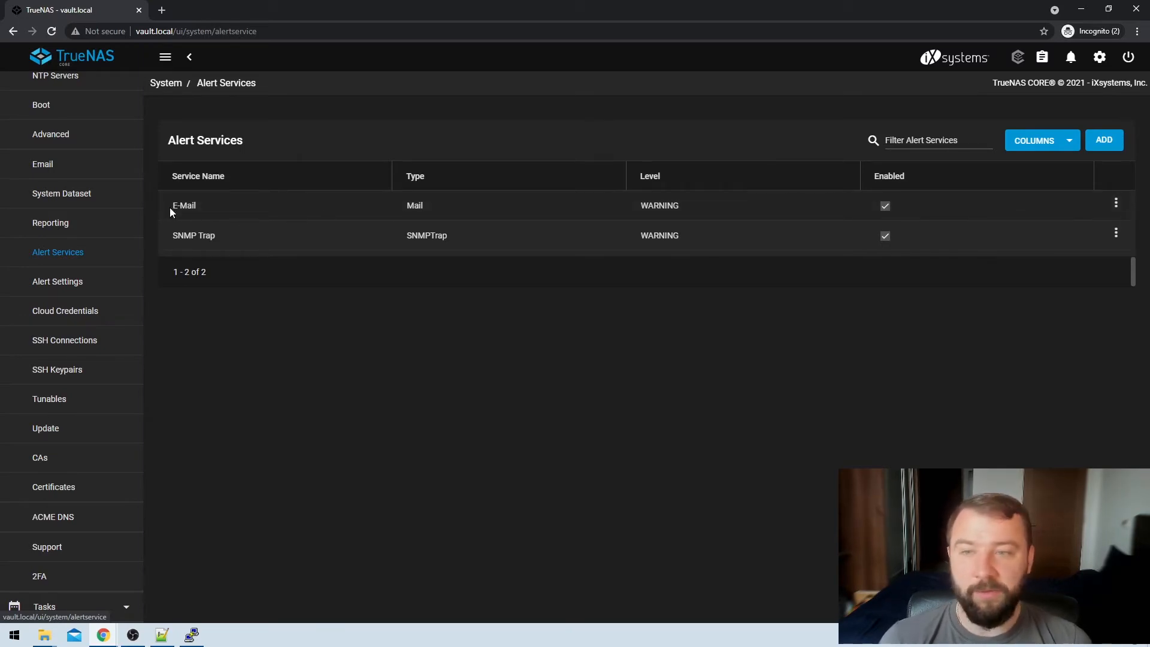
pyautogui.moveTo(676, 221)
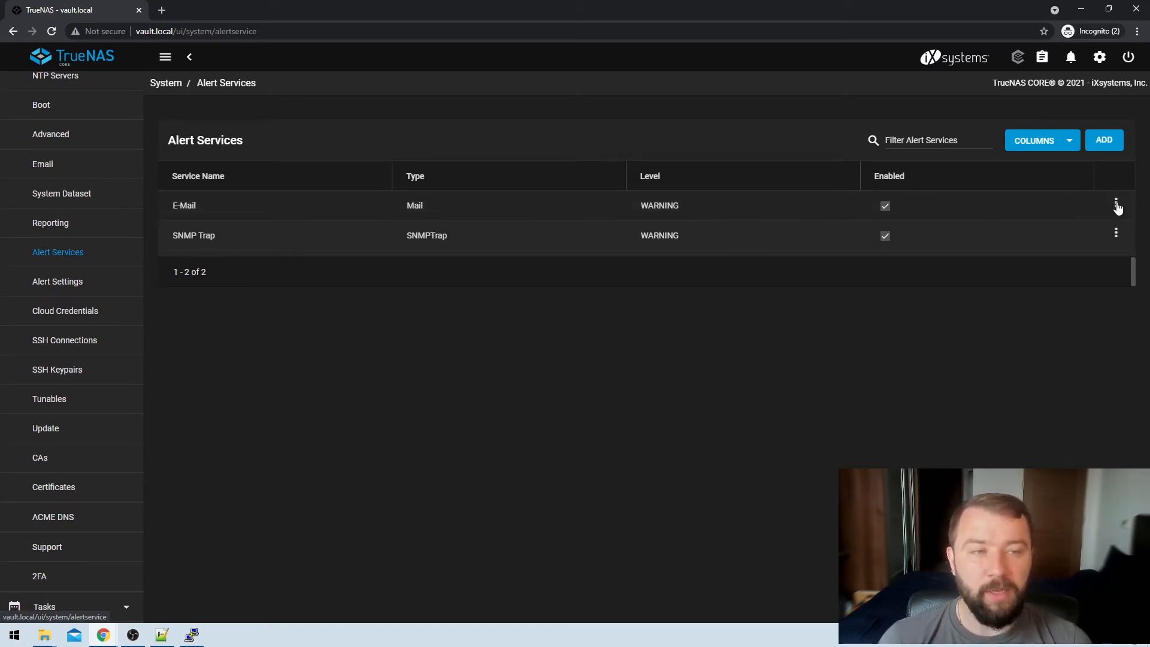
pyautogui.click(1116, 203)
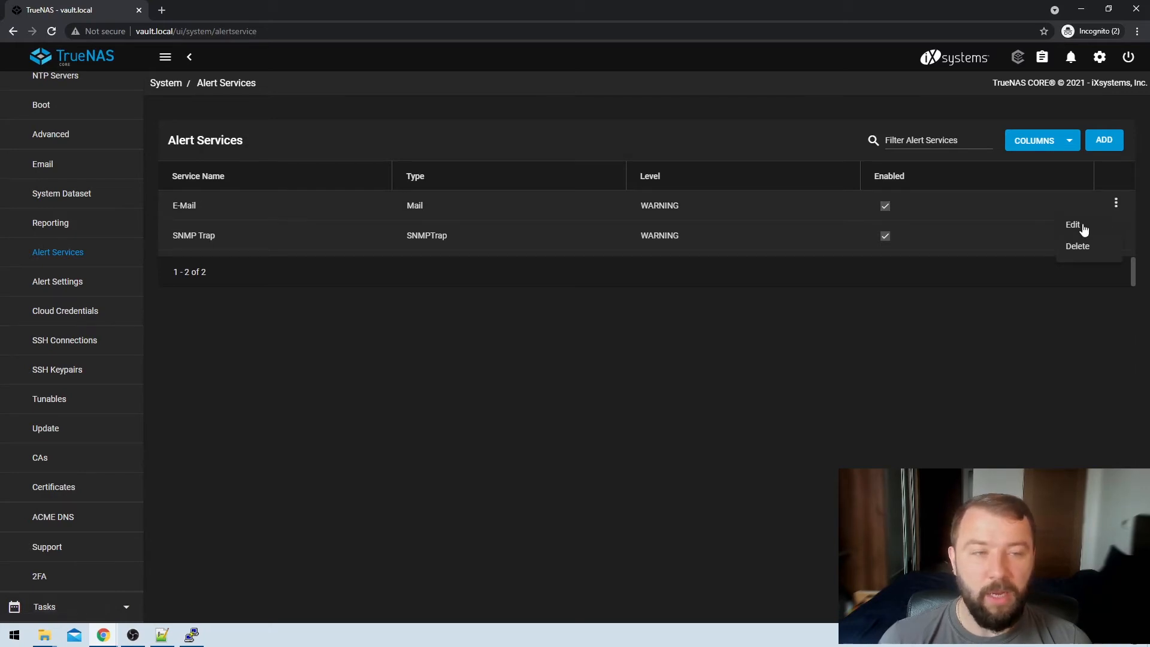
pyautogui.click(767, 244)
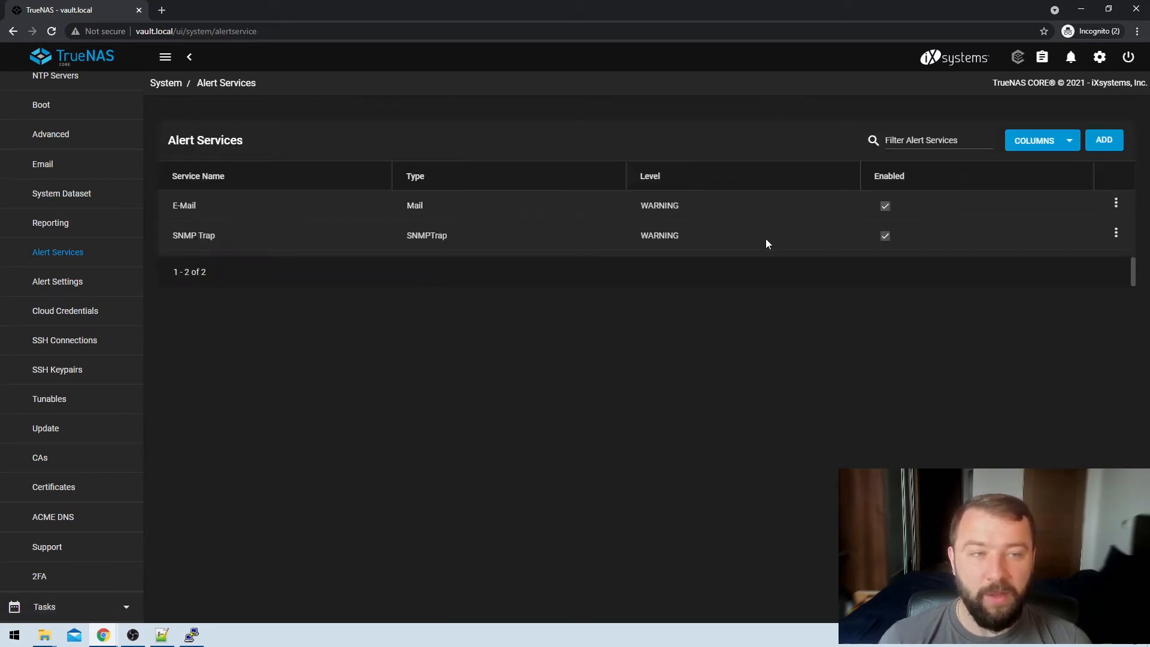
pyautogui.click(1104, 141)
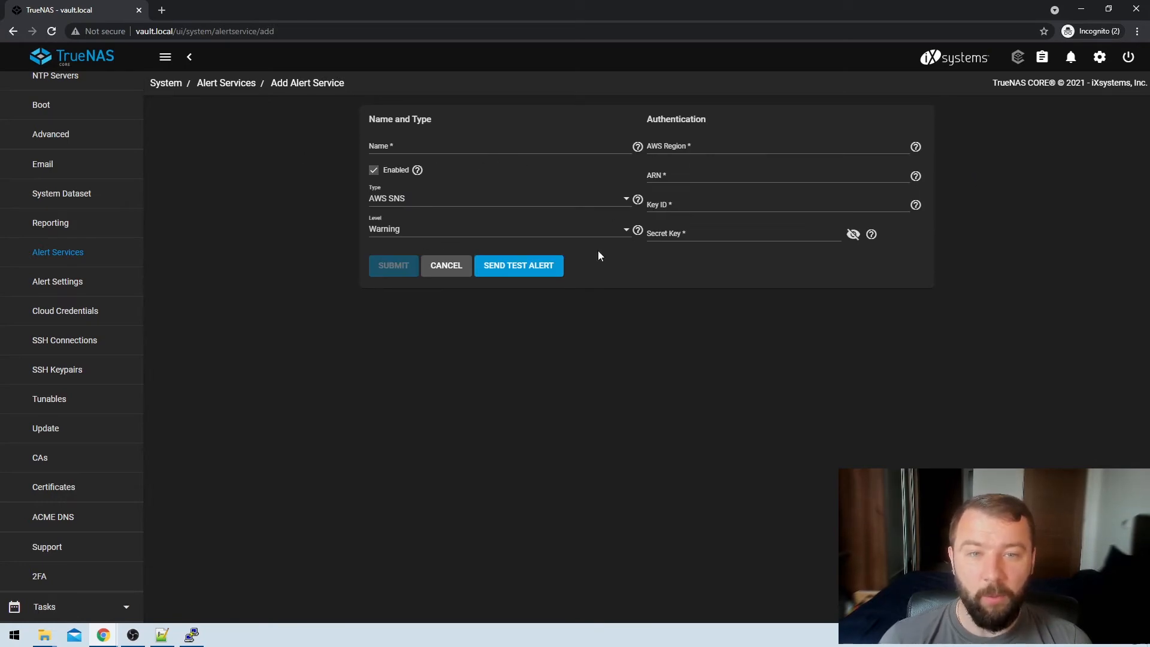
pyautogui.moveTo(480, 205)
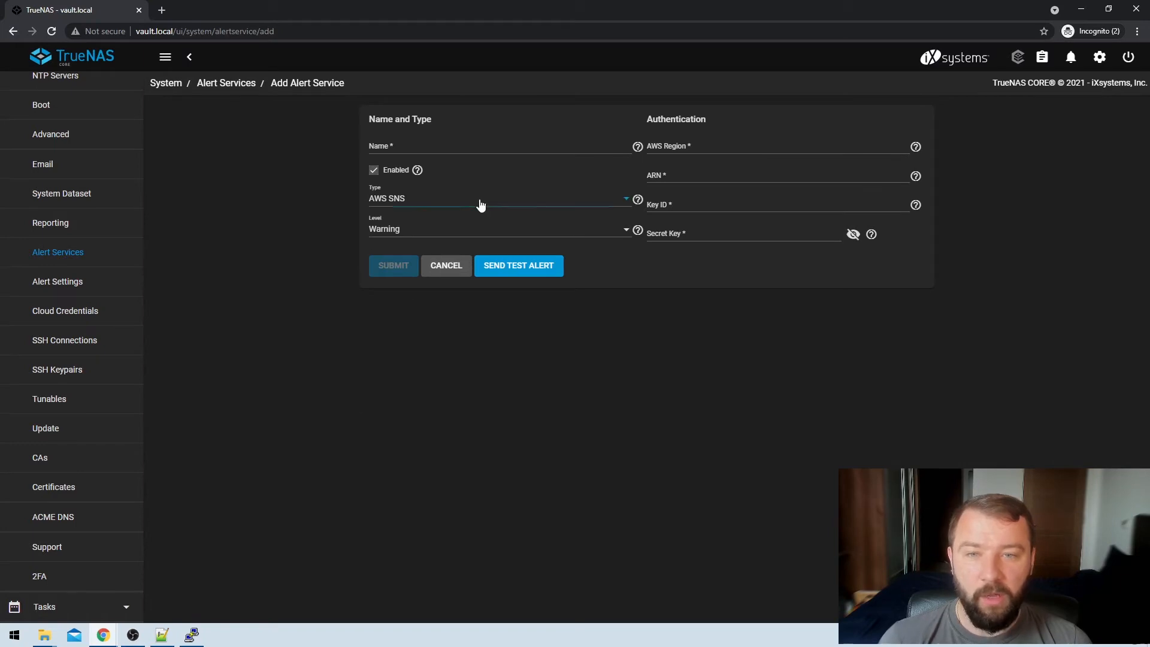
pyautogui.click(501, 198)
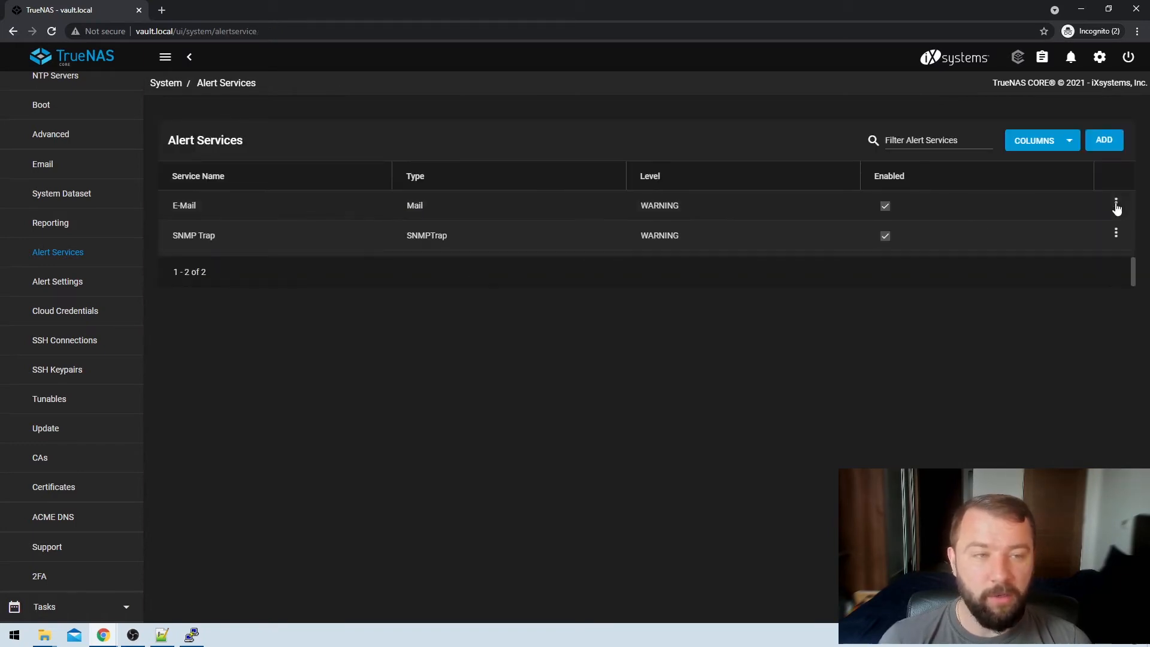
# - Edit the E-Mail alert service and inspect its Name, Type, Warning level and recipient address
pyautogui.click(1116, 205)
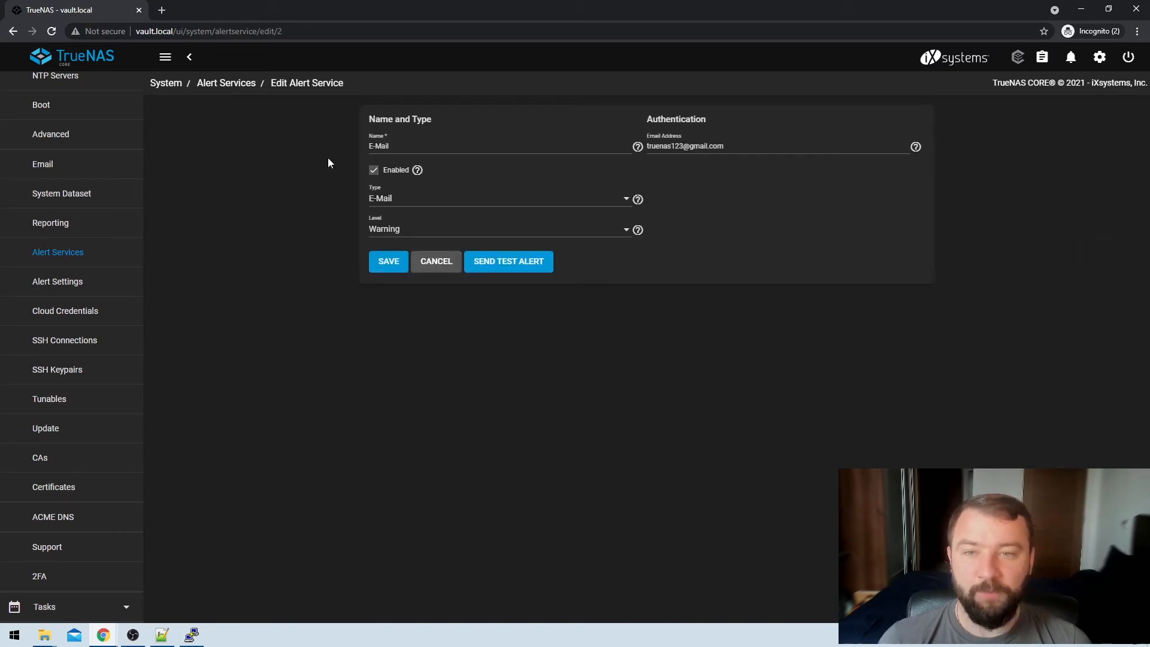
pyautogui.moveTo(613, 172)
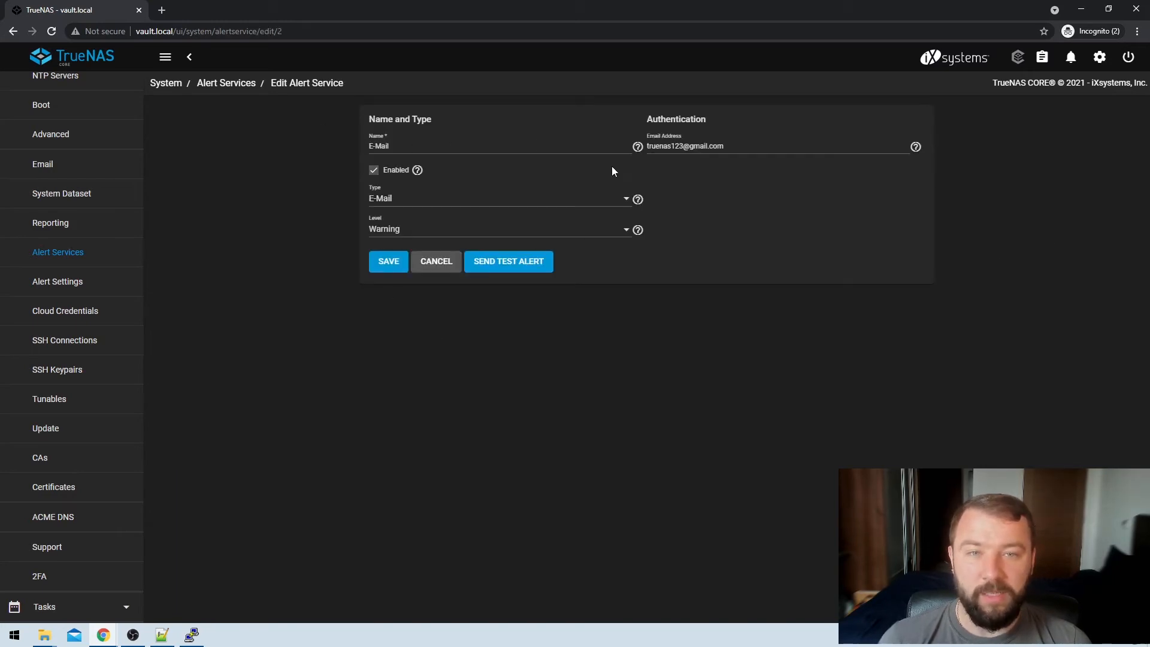
pyautogui.click(374, 169)
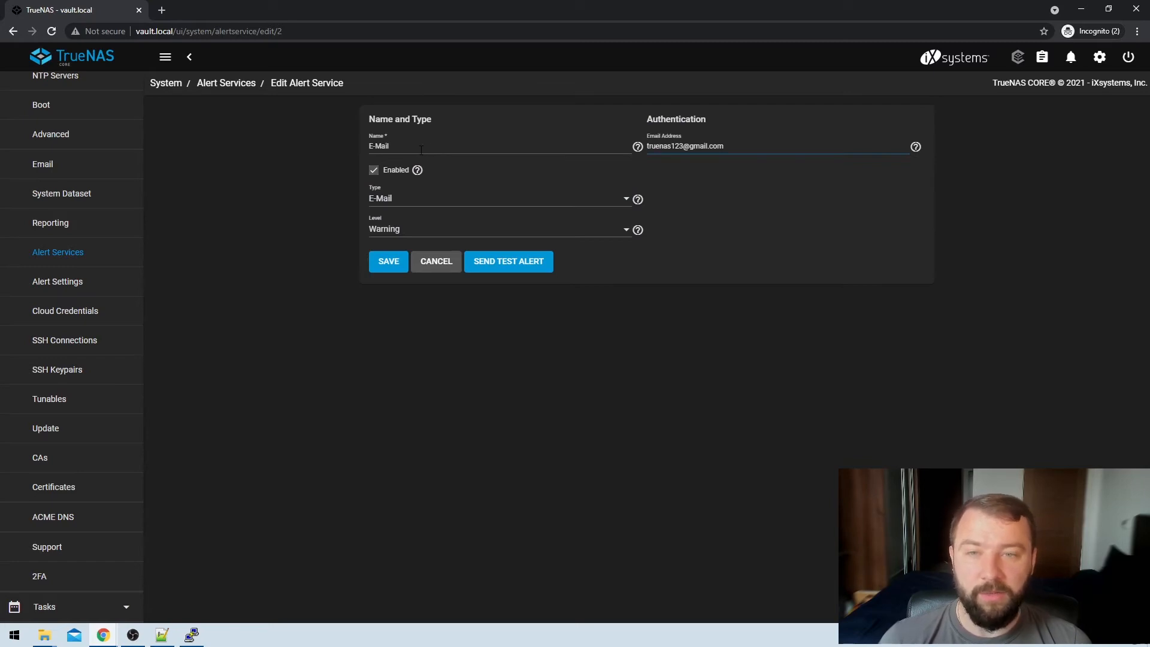
pyautogui.moveTo(394, 203)
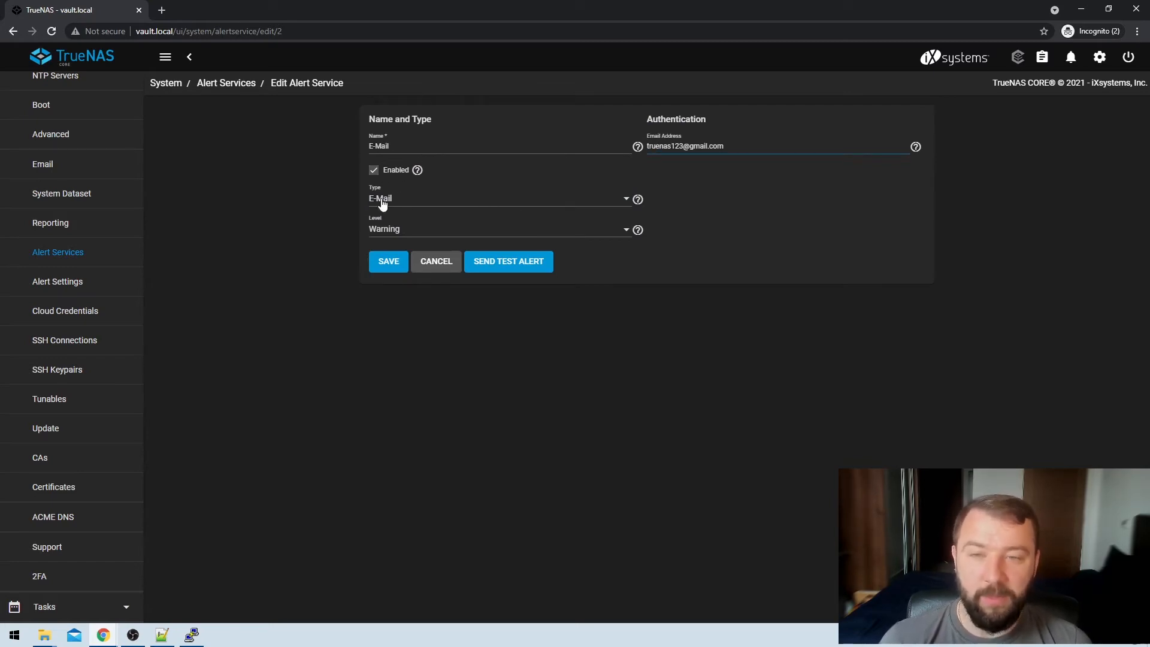
pyautogui.moveTo(376, 231)
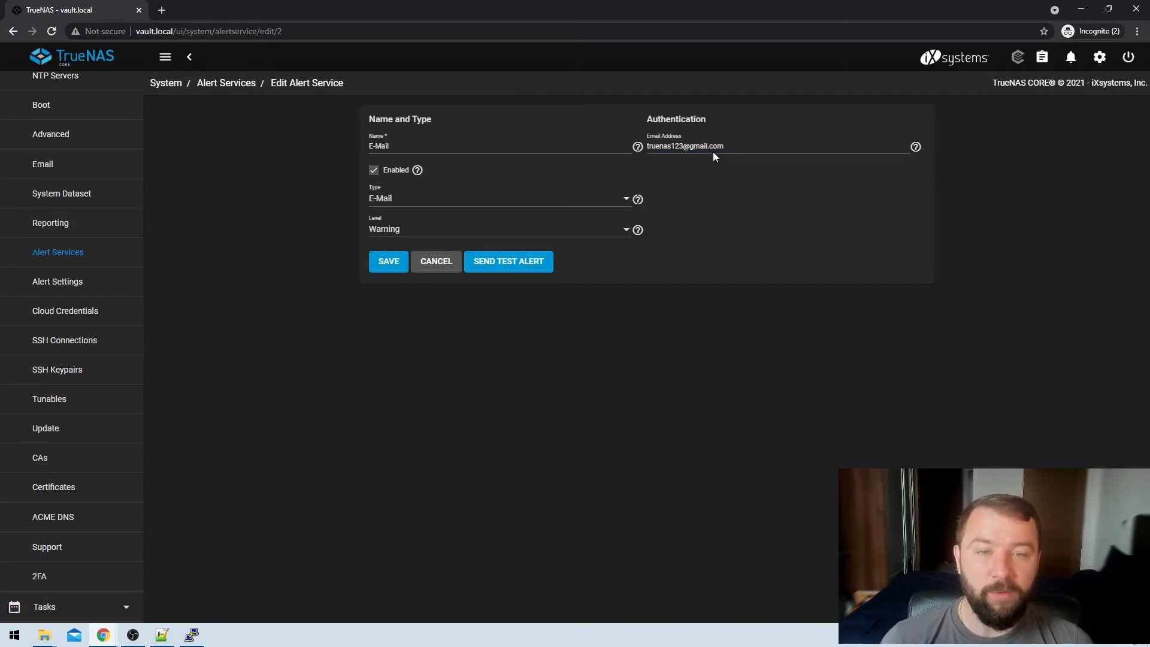
pyautogui.doubleClick(684, 146)
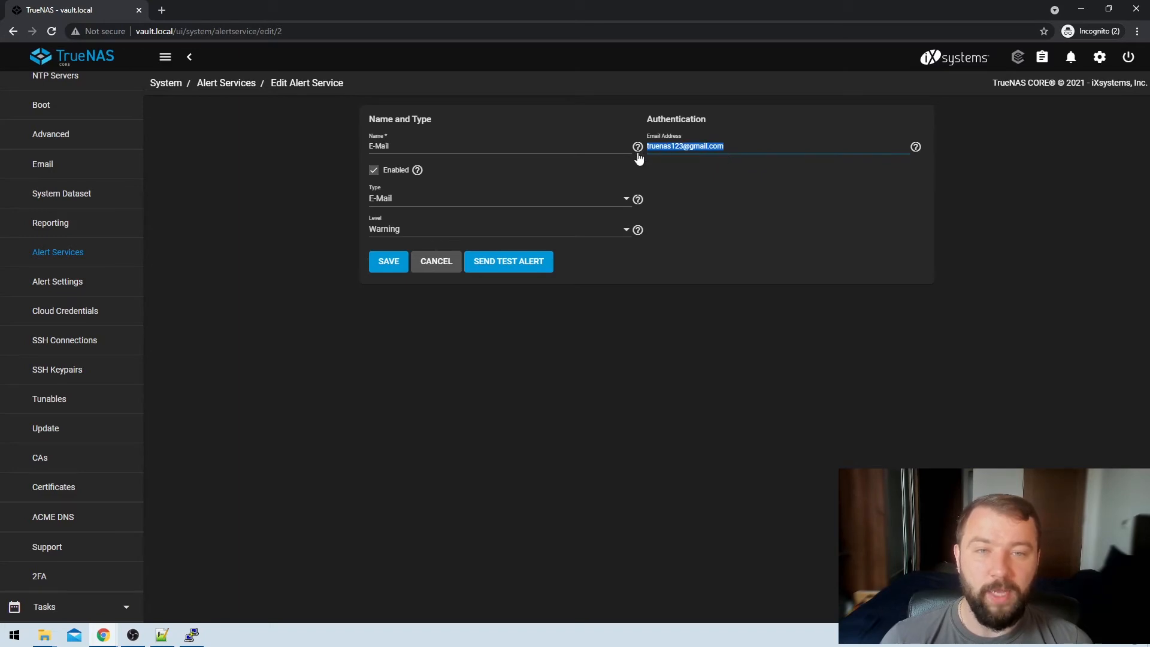
pyautogui.moveTo(692, 182)
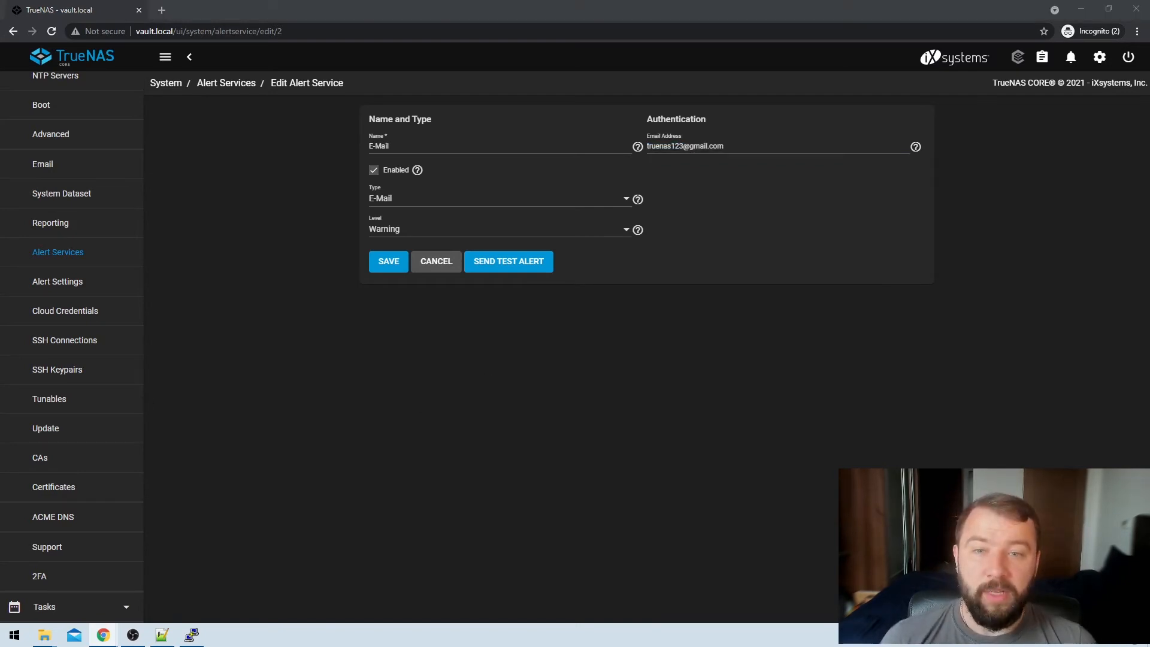
pyautogui.moveTo(508, 261)
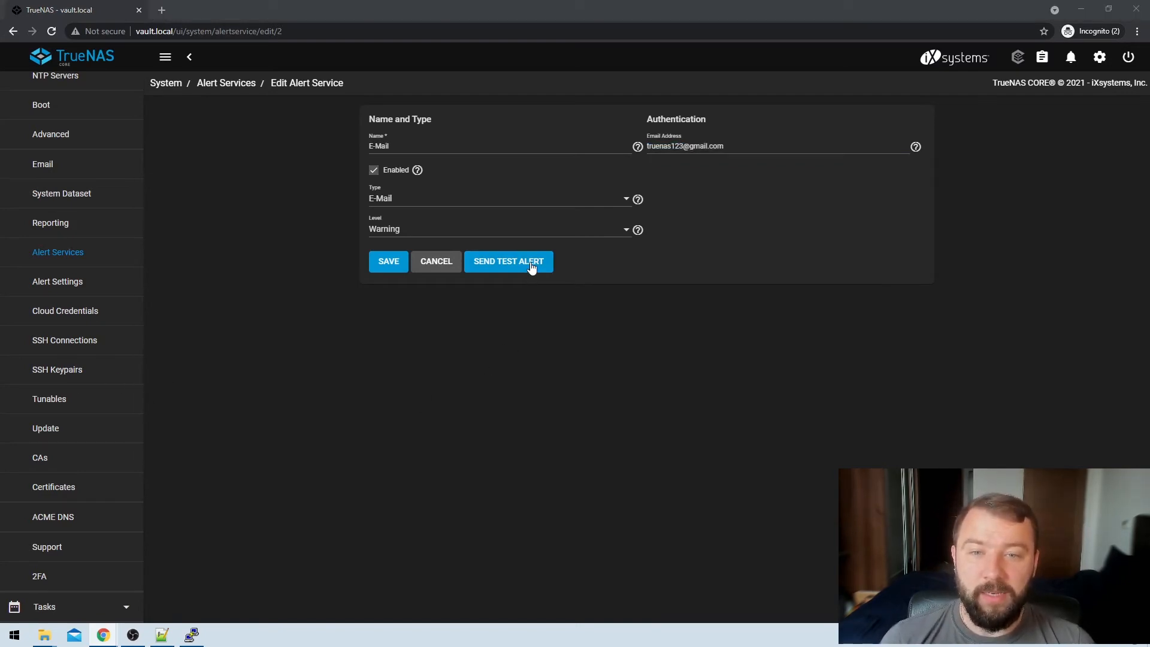
# - Send a test alert through the E-Mail service and dismiss the Succeeded confirmation
pyautogui.click(508, 261)
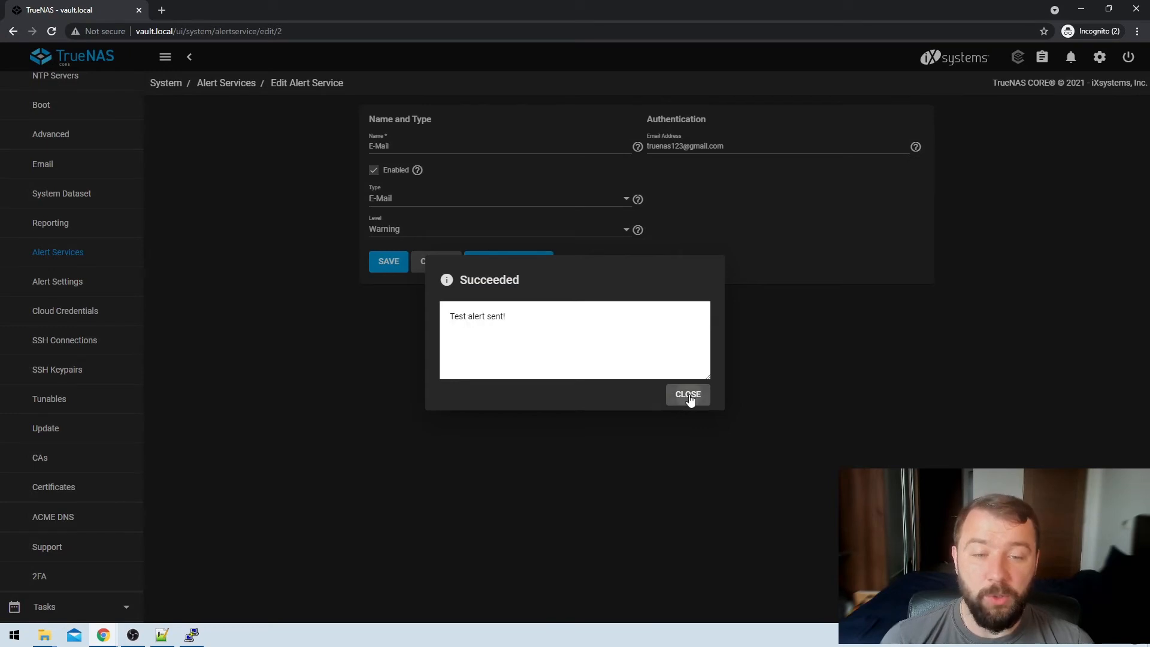
pyautogui.click(688, 394)
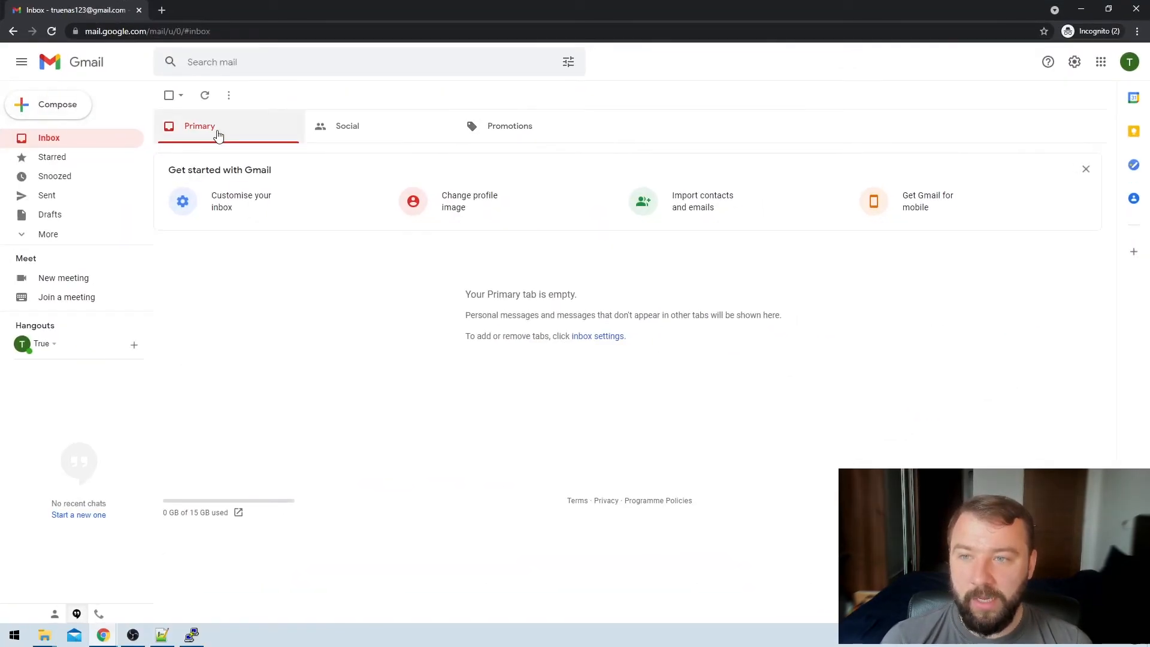
# - Refresh the Primary inbox and read the 'TrueNAS Vault.lan: Alerts' test message
pyautogui.click(205, 96)
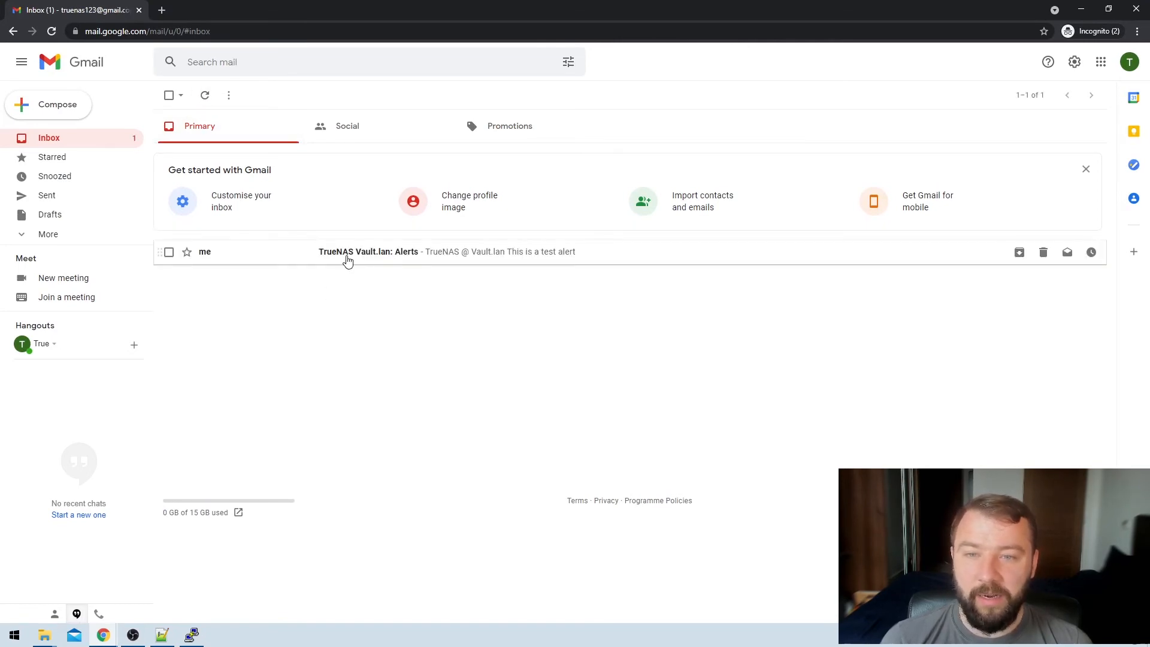
pyautogui.click(368, 252)
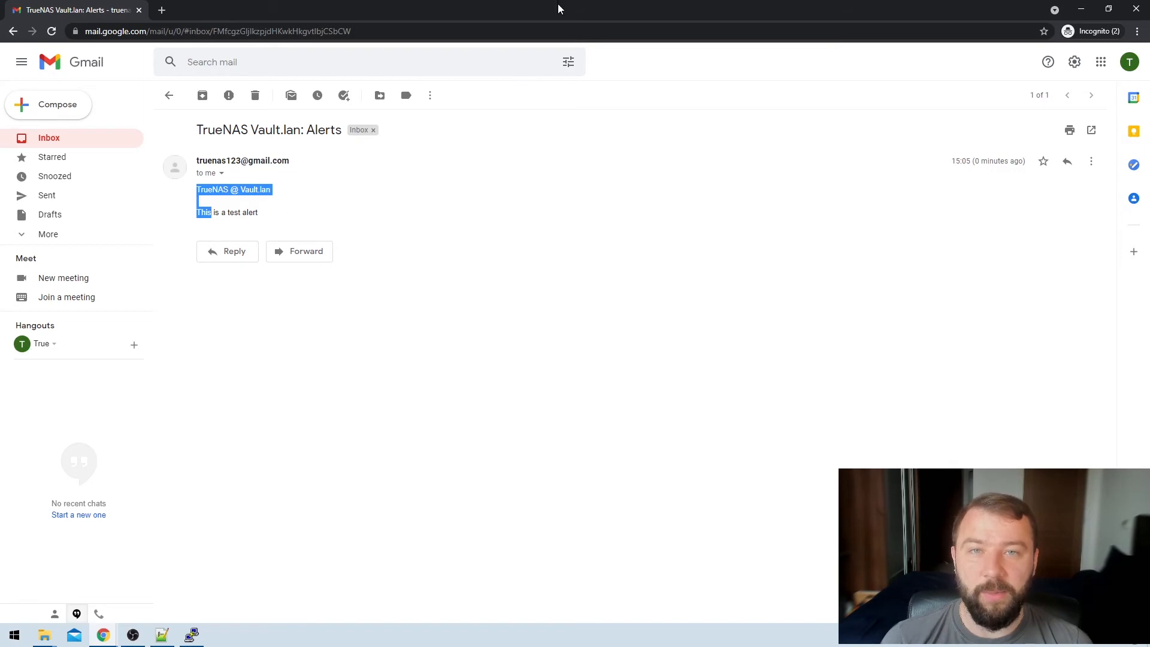
pyautogui.moveTo(731, 12)
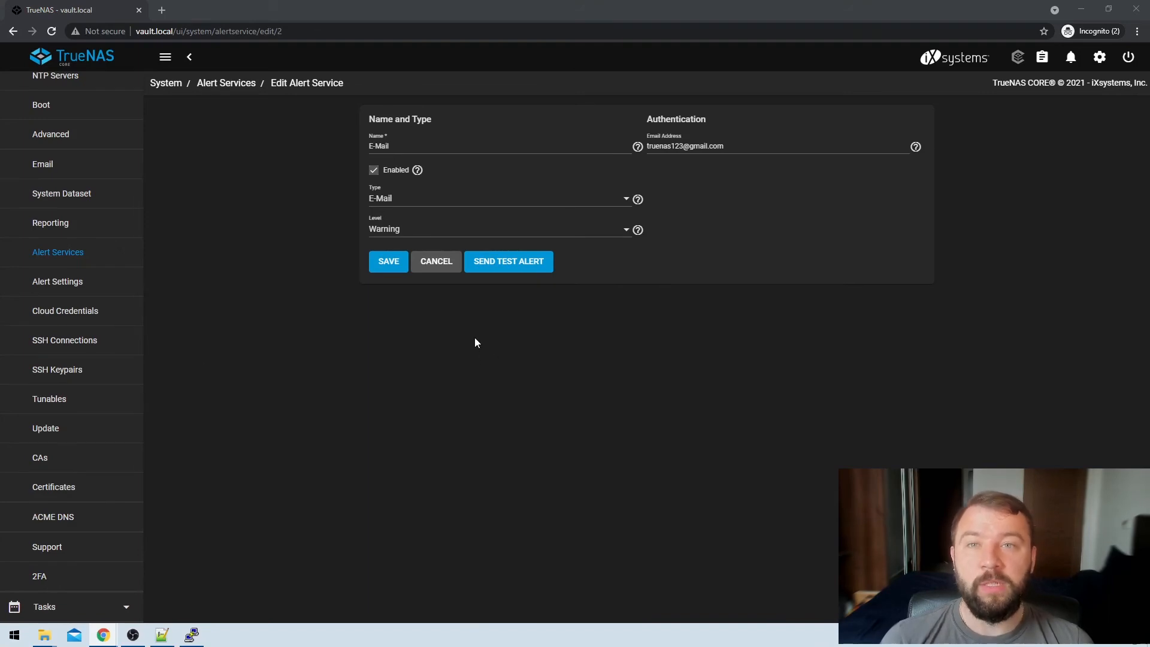
pyautogui.moveTo(354, 313)
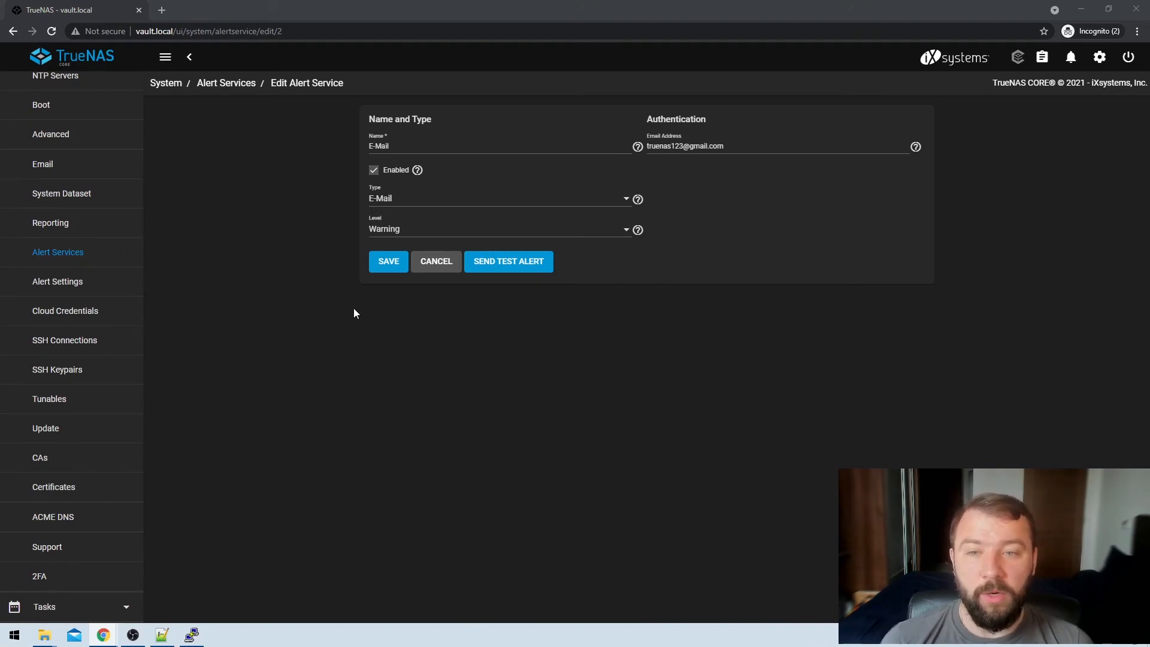
pyautogui.moveTo(370, 233)
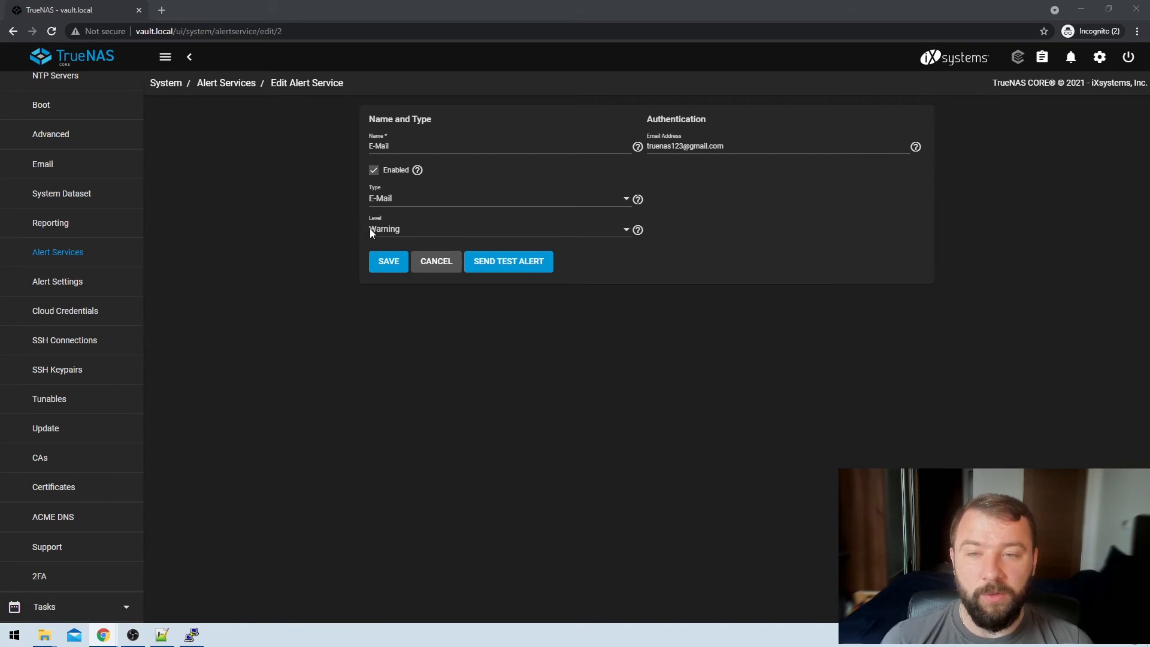
pyautogui.moveTo(417, 240)
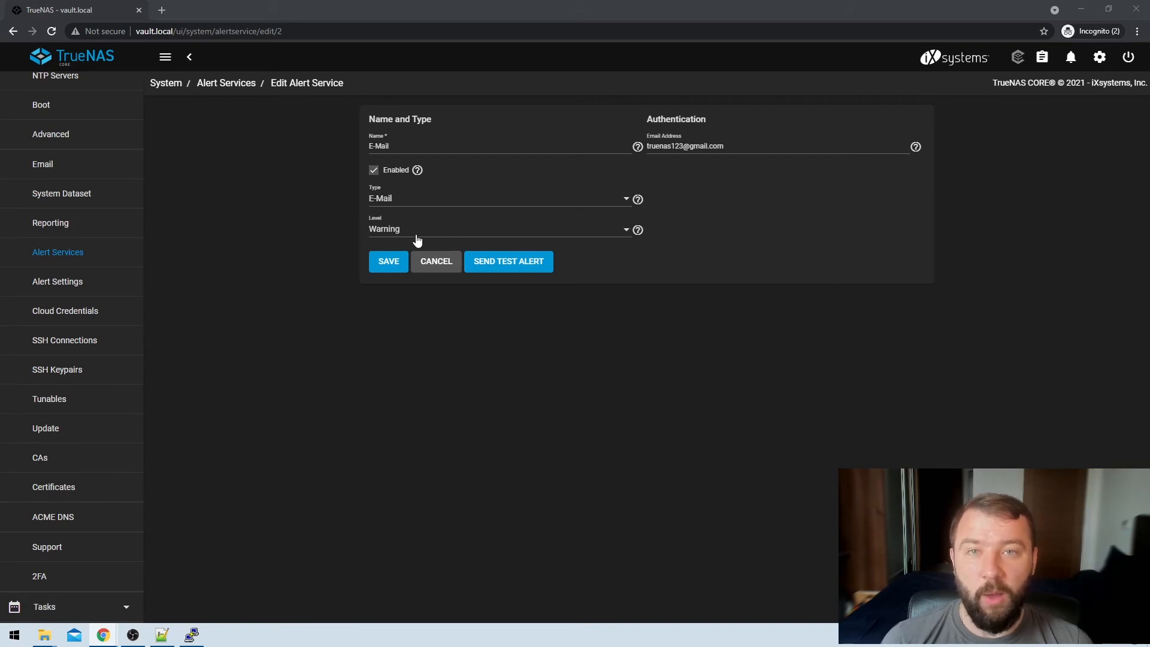
pyautogui.moveTo(256, 292)
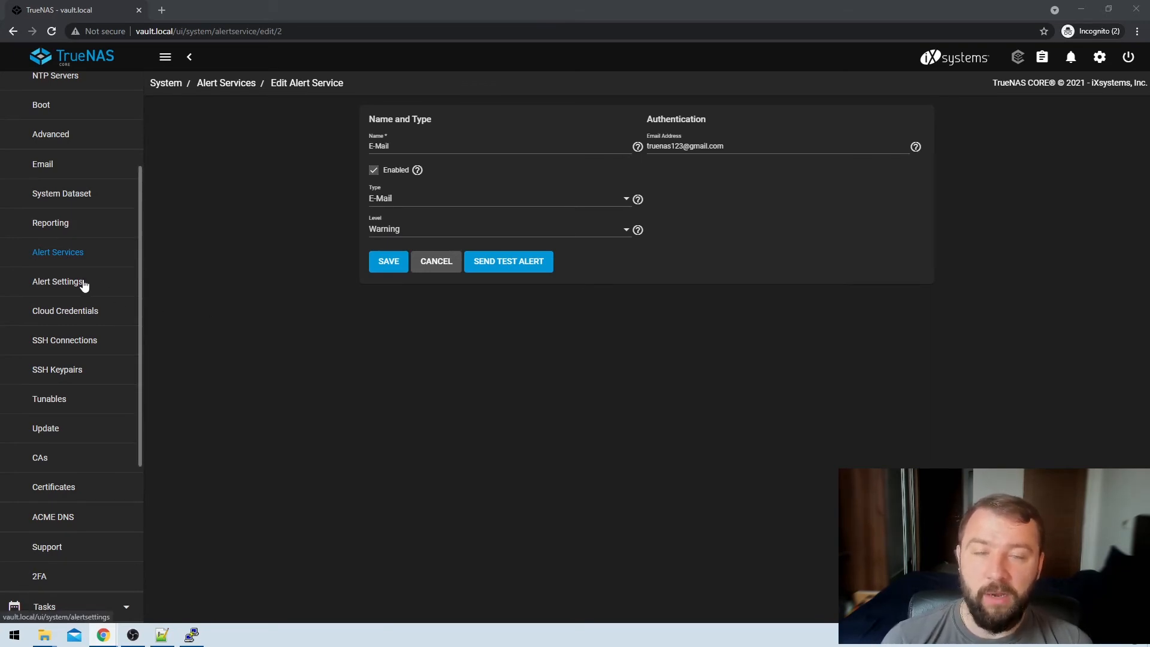
pyautogui.click(57, 281)
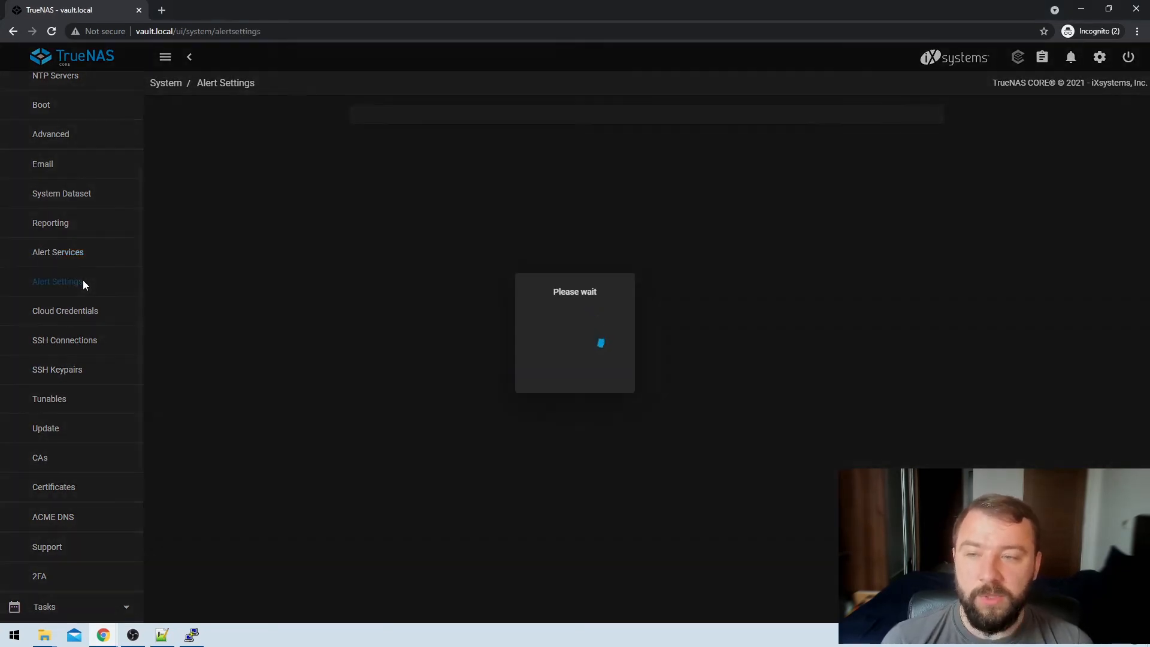
pyautogui.click(56, 281)
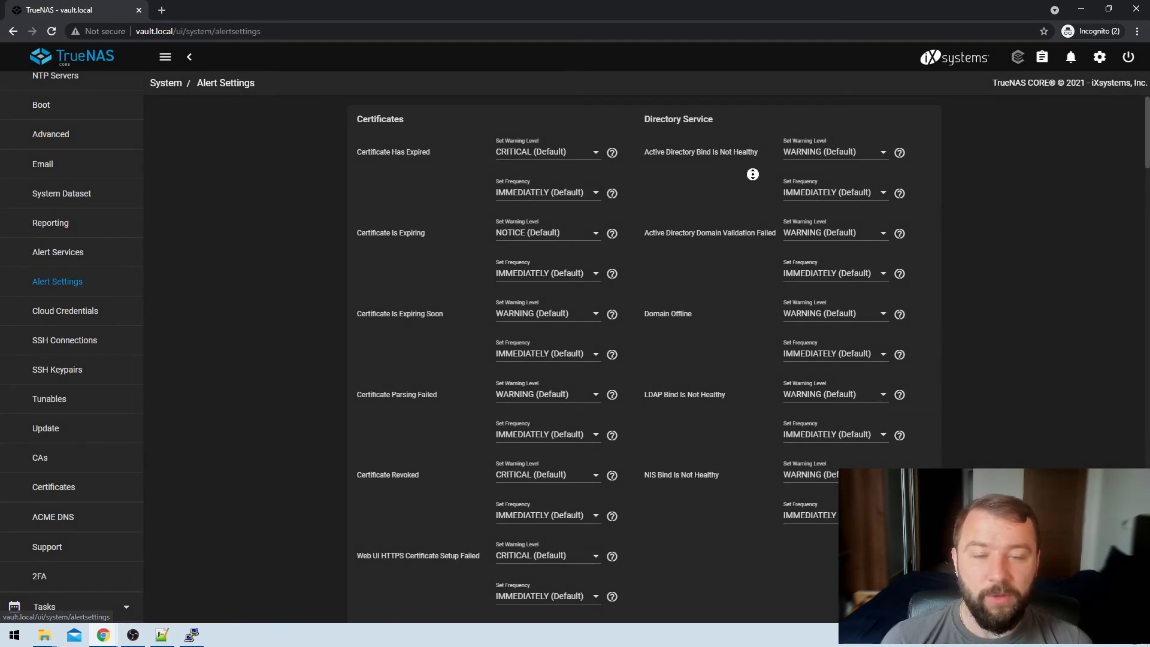
pyautogui.scroll(-3)
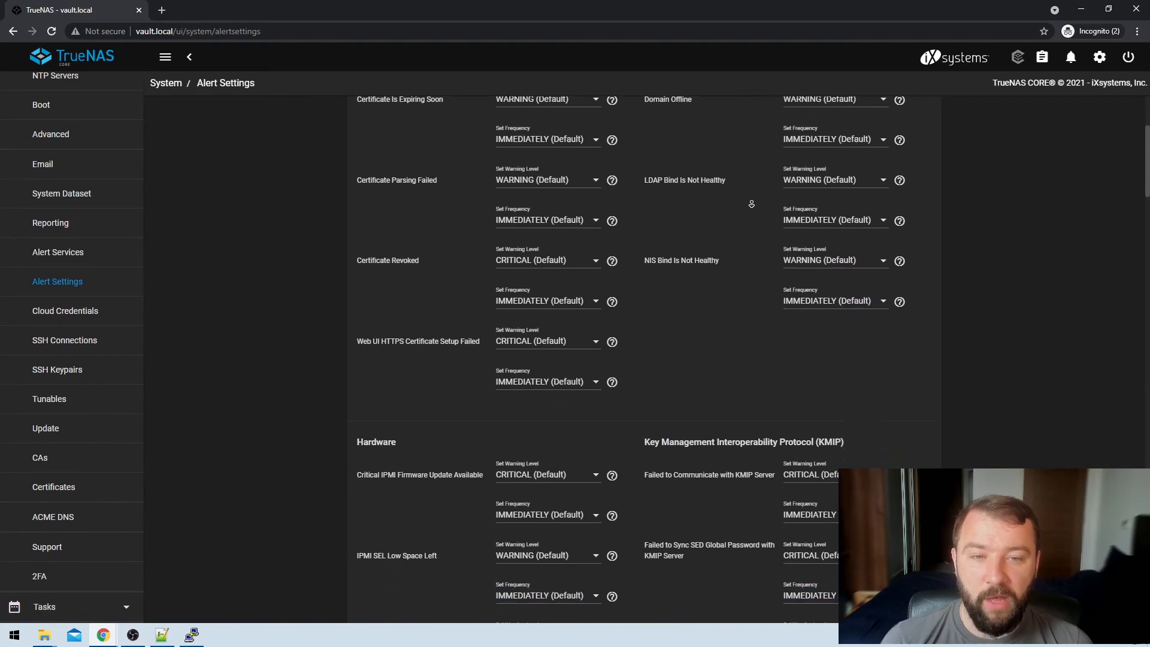
pyautogui.scroll(-3)
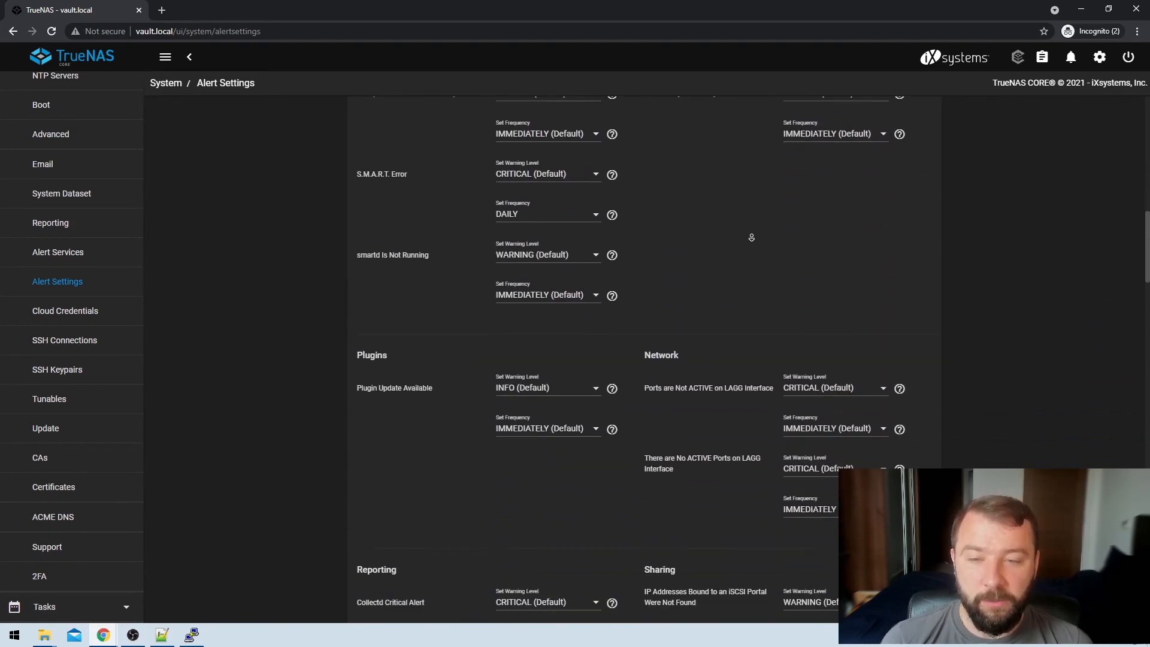
pyautogui.scroll(-3)
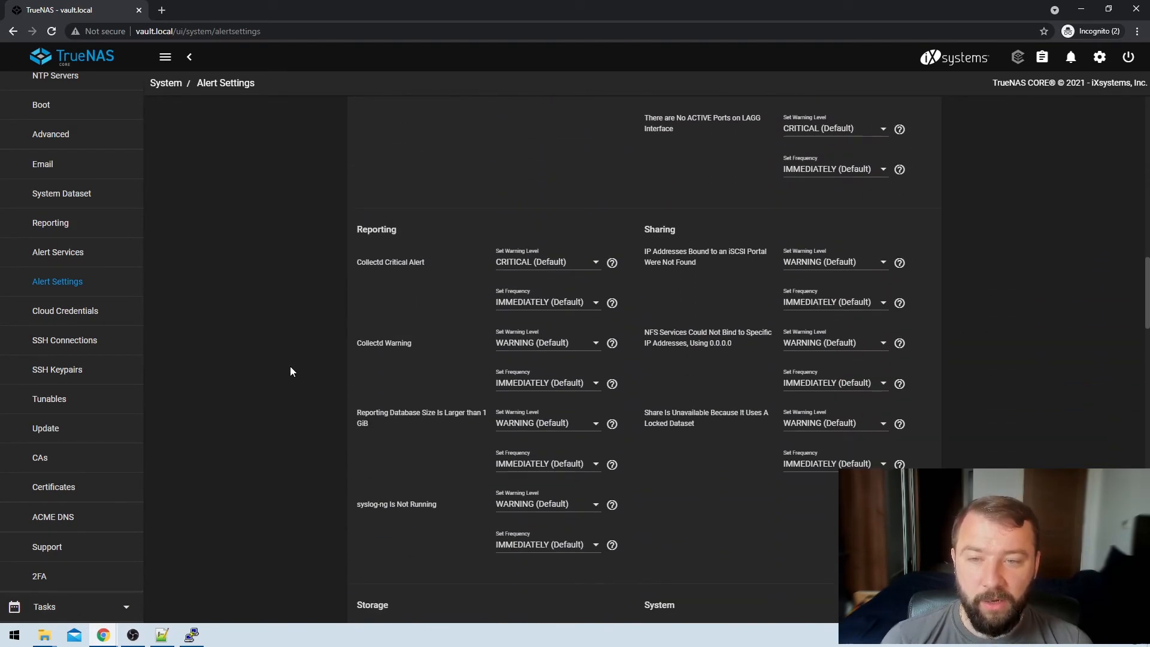
pyautogui.scroll(-3)
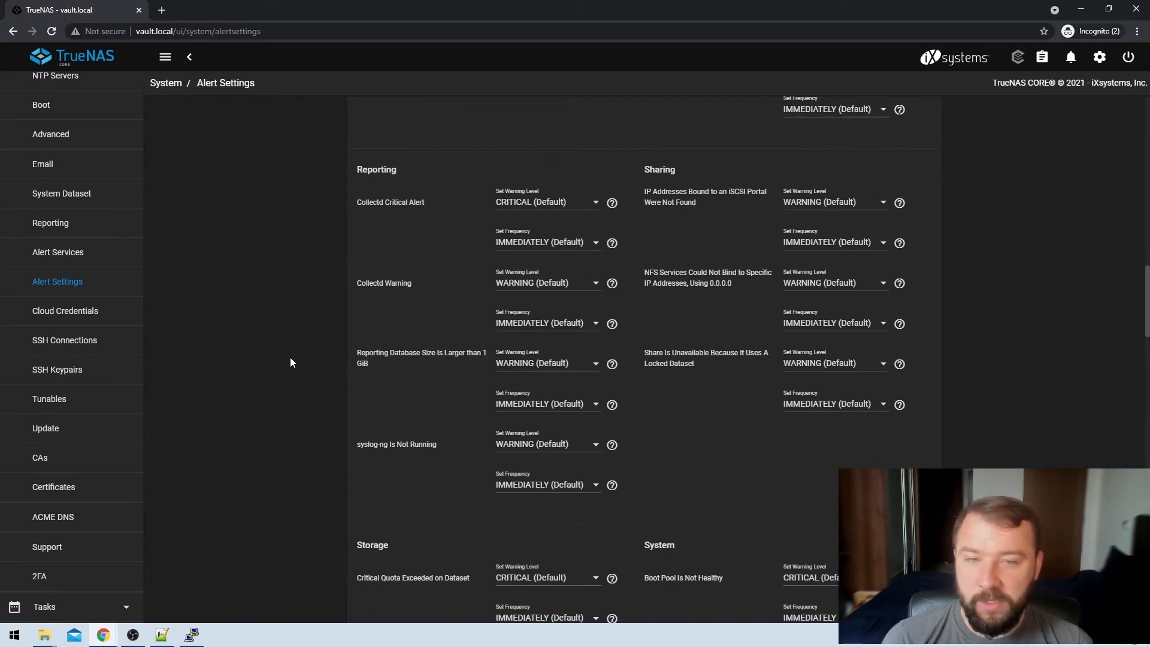
pyautogui.scroll(-3)
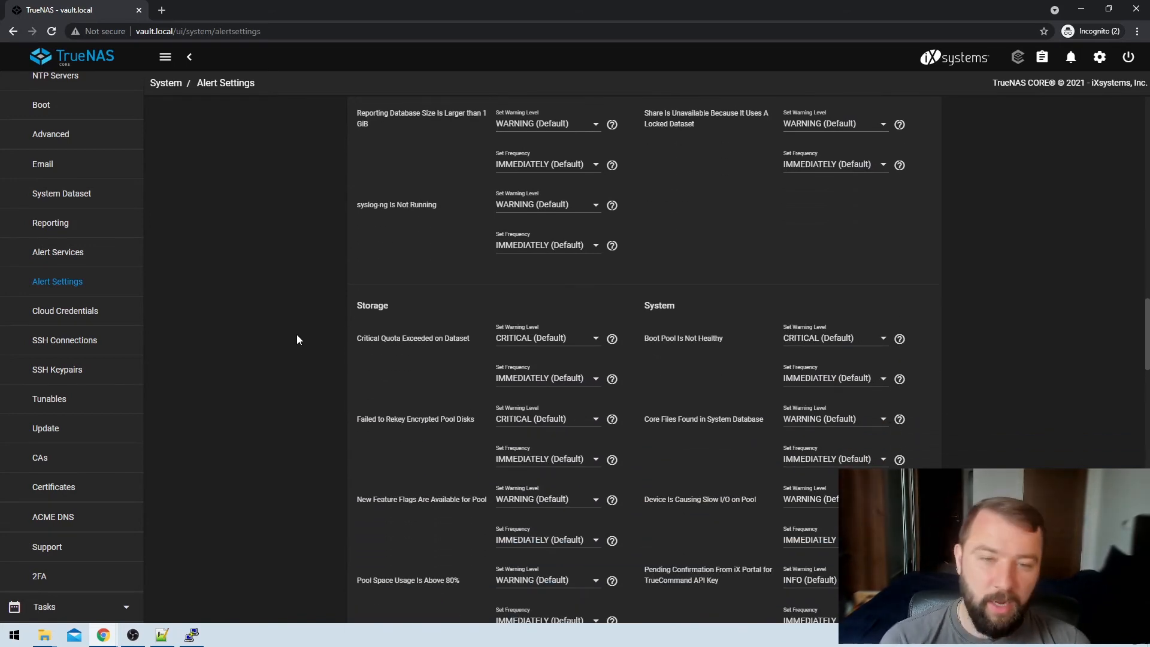
pyautogui.scroll(-3)
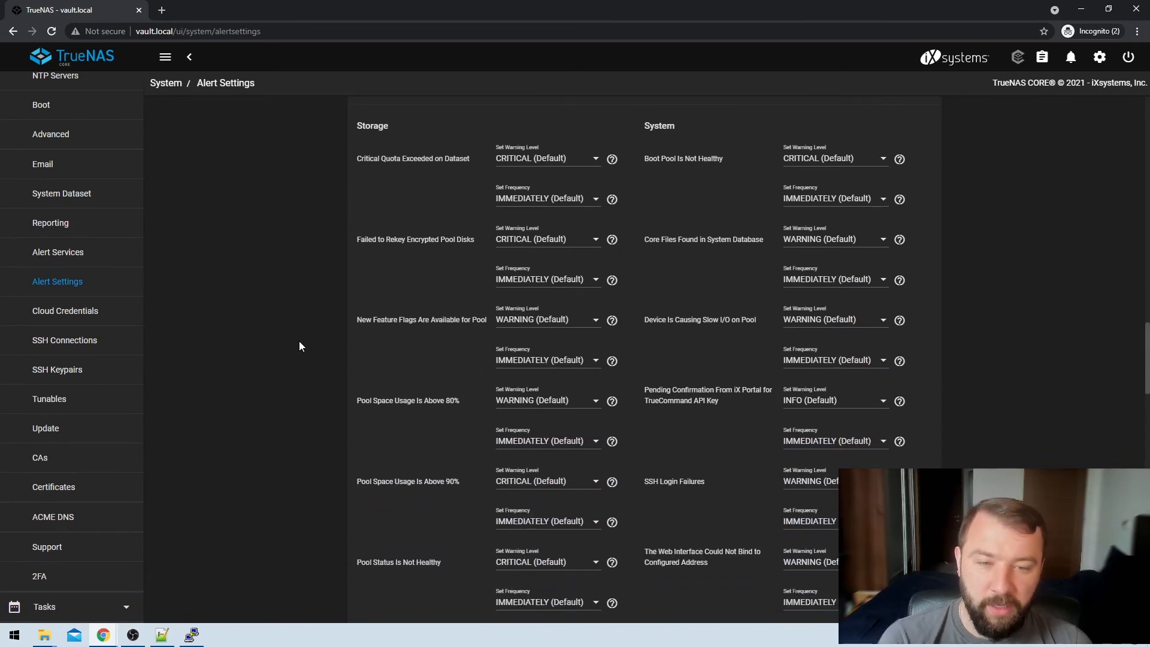
pyautogui.scroll(-3)
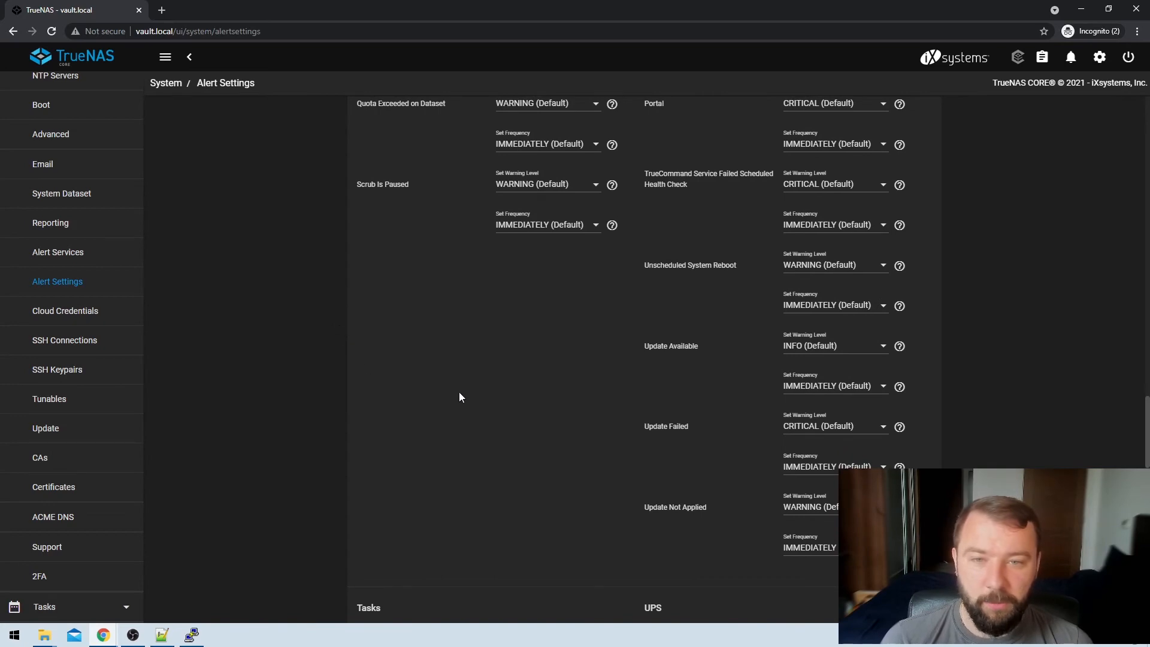
pyautogui.scroll(-3)
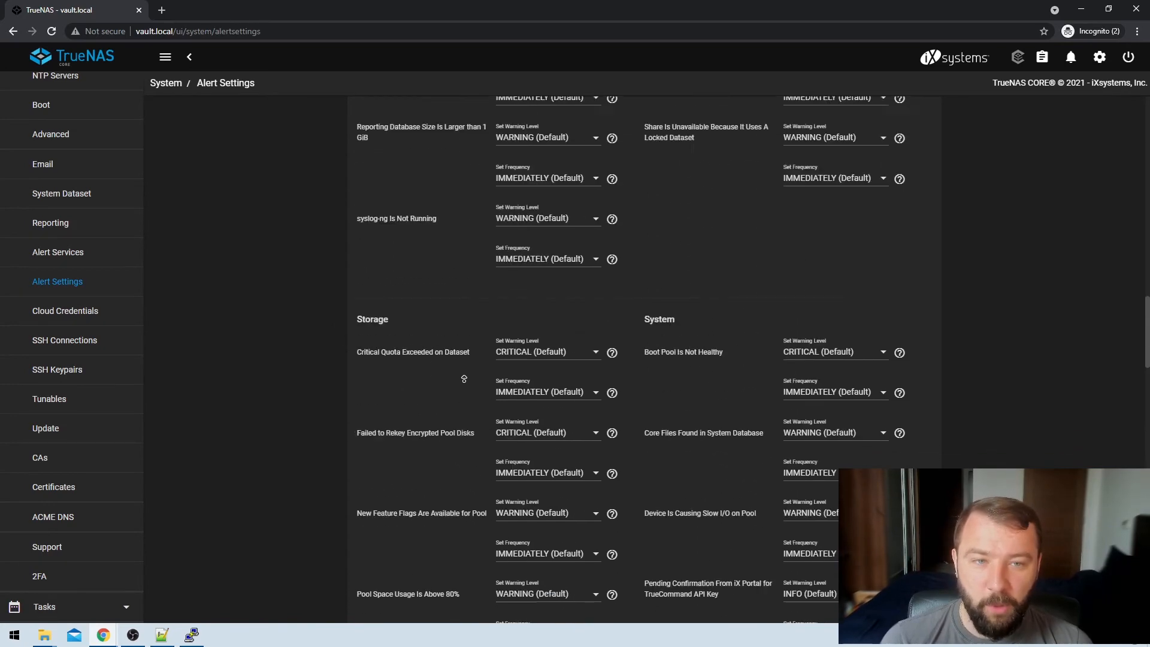
pyautogui.scroll(-3)
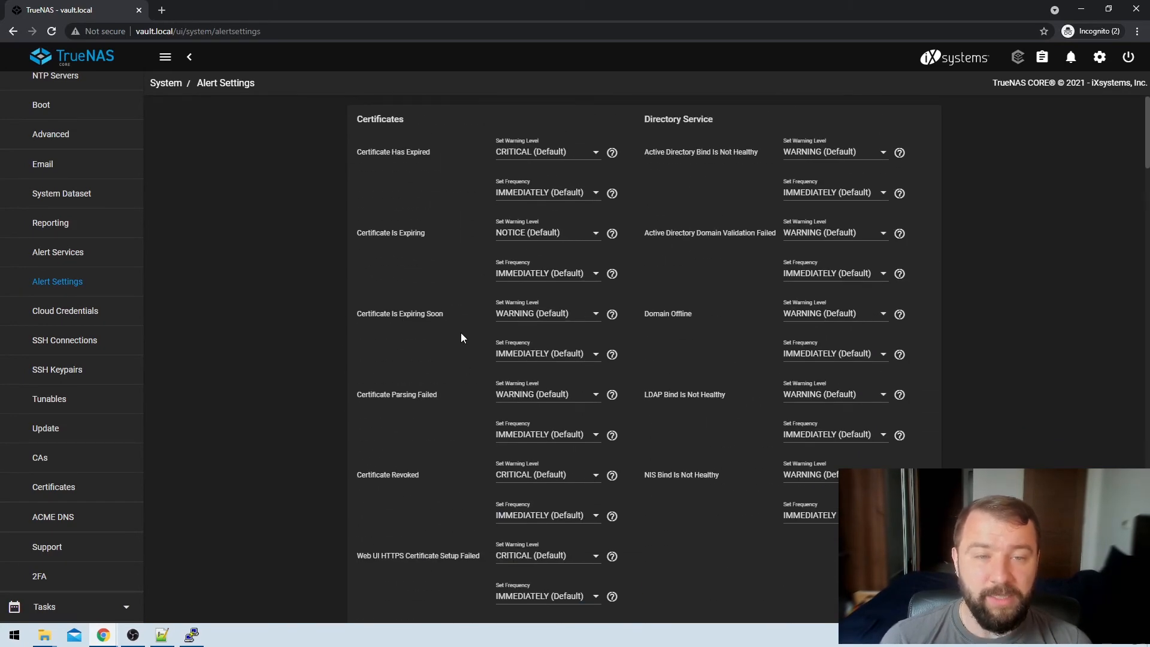
pyautogui.moveTo(455, 302)
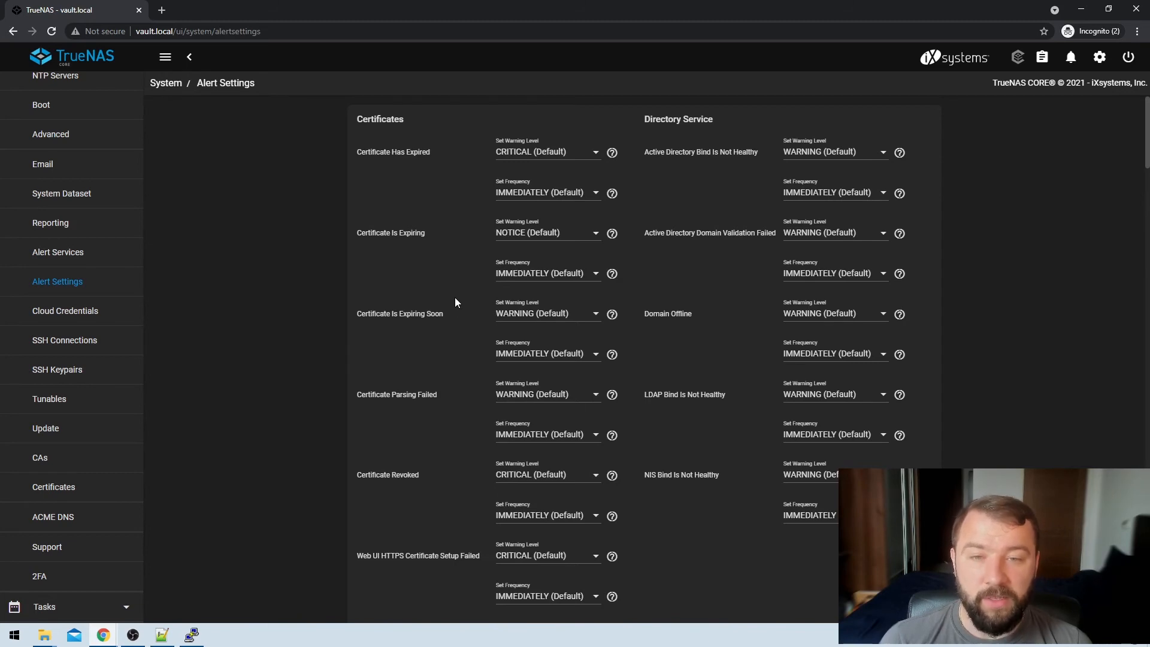
pyautogui.moveTo(465, 234)
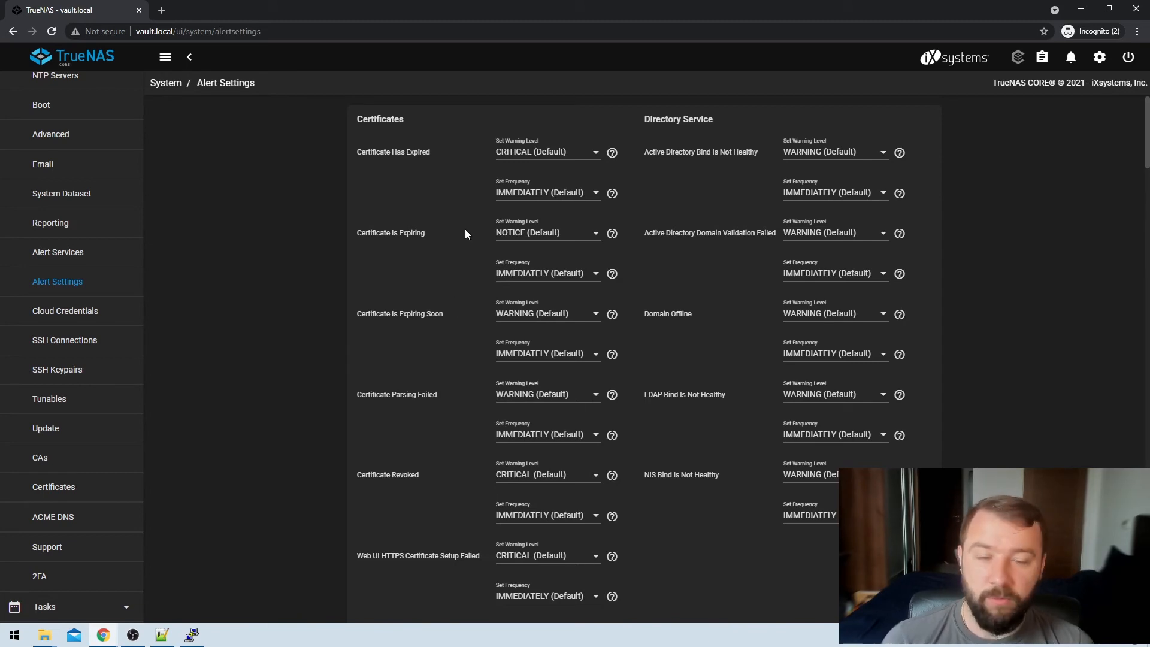
pyautogui.moveTo(463, 223)
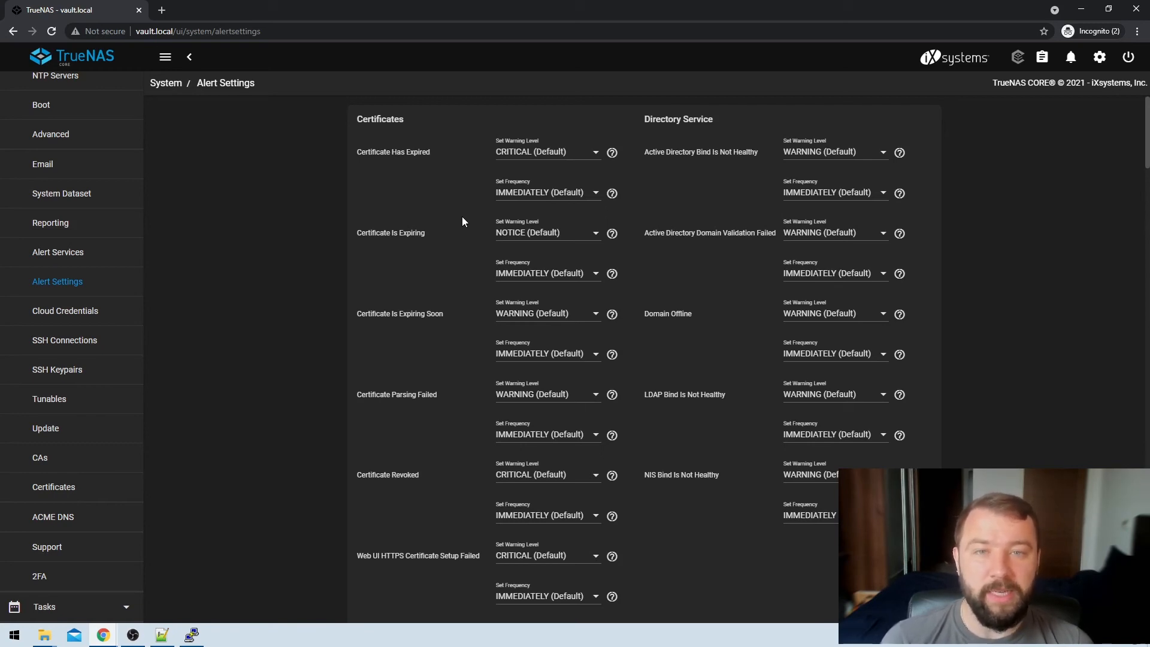
pyautogui.moveTo(496, 159)
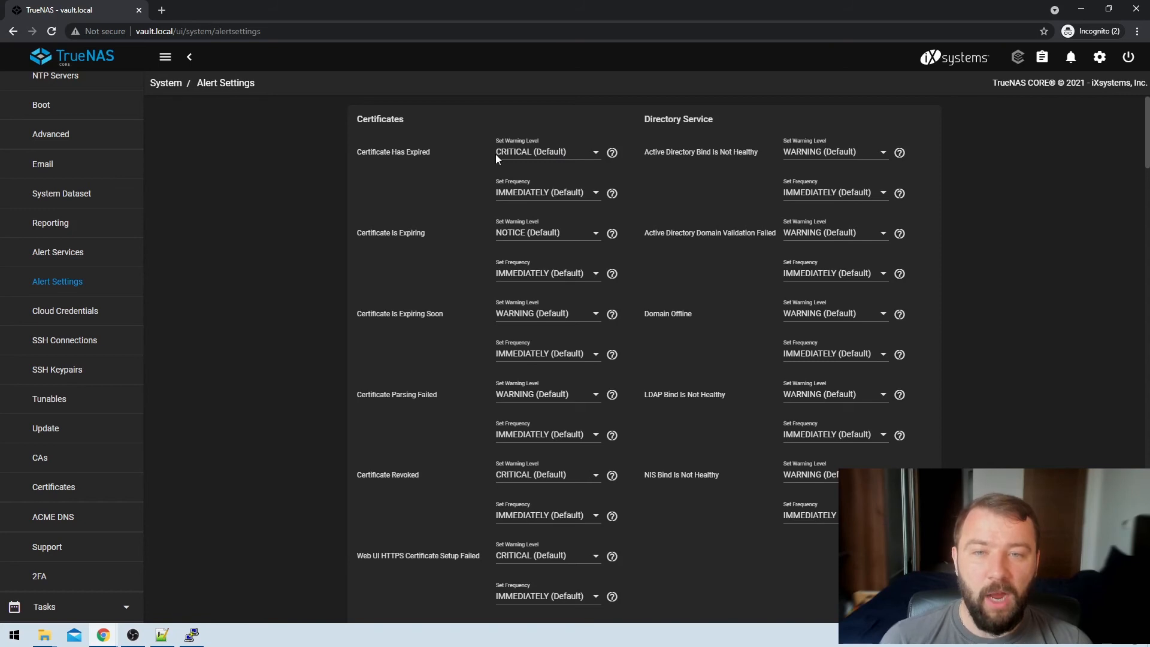
pyautogui.click(547, 152)
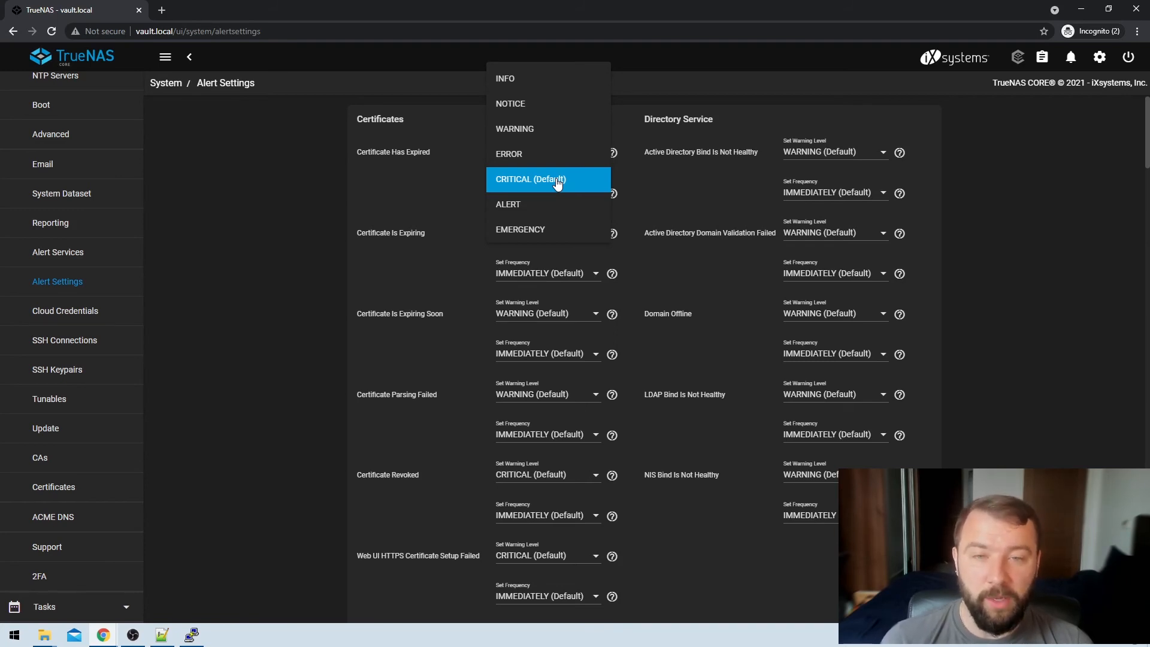
pyautogui.moveTo(534, 155)
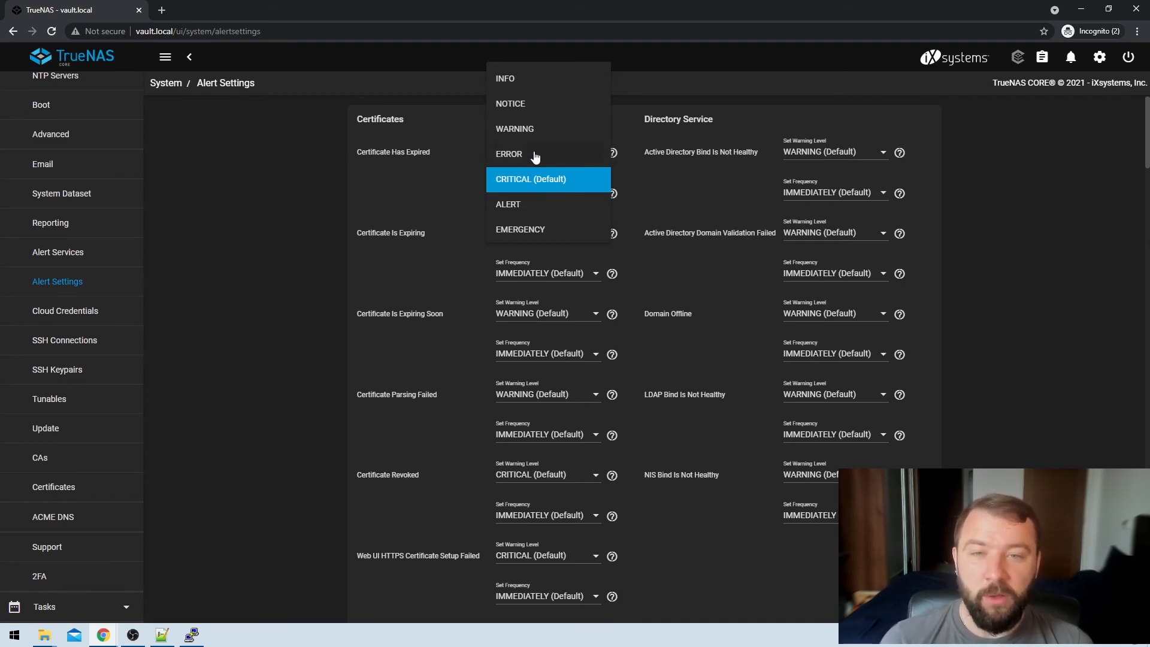
pyautogui.moveTo(533, 234)
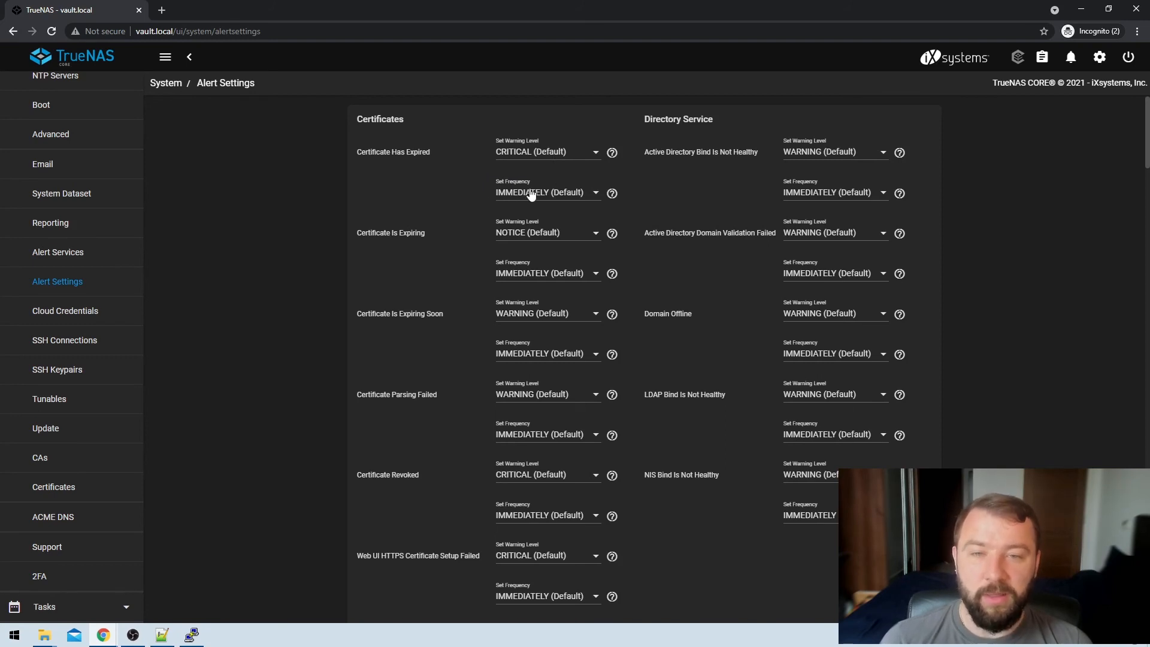
pyautogui.click(547, 191)
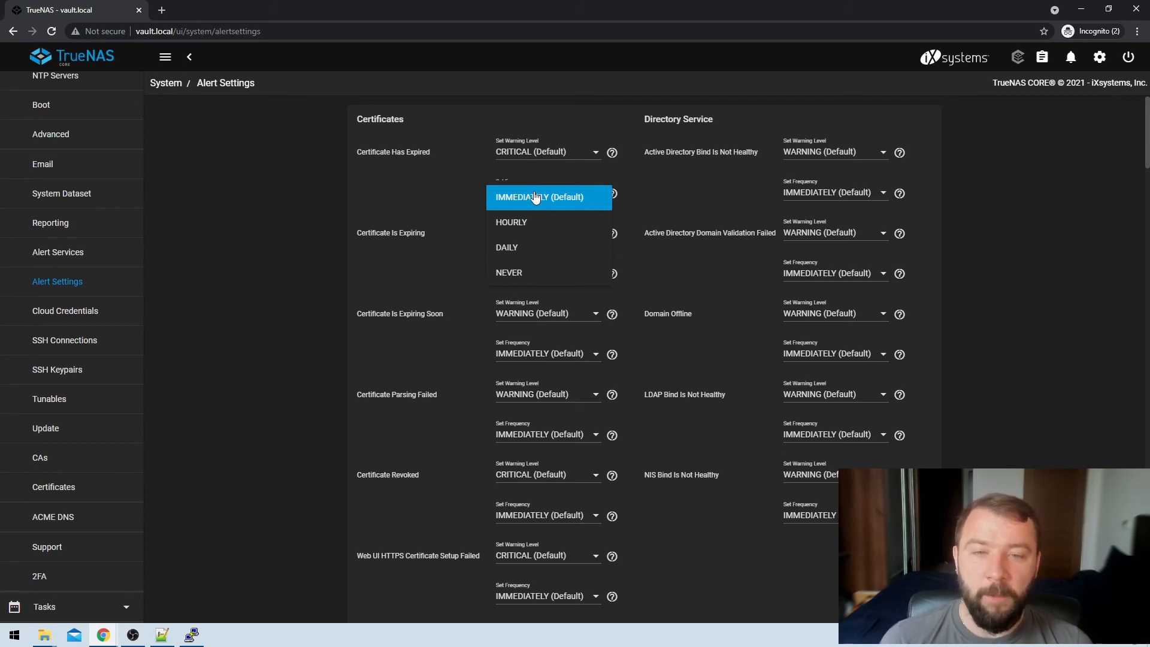
pyautogui.moveTo(512, 196)
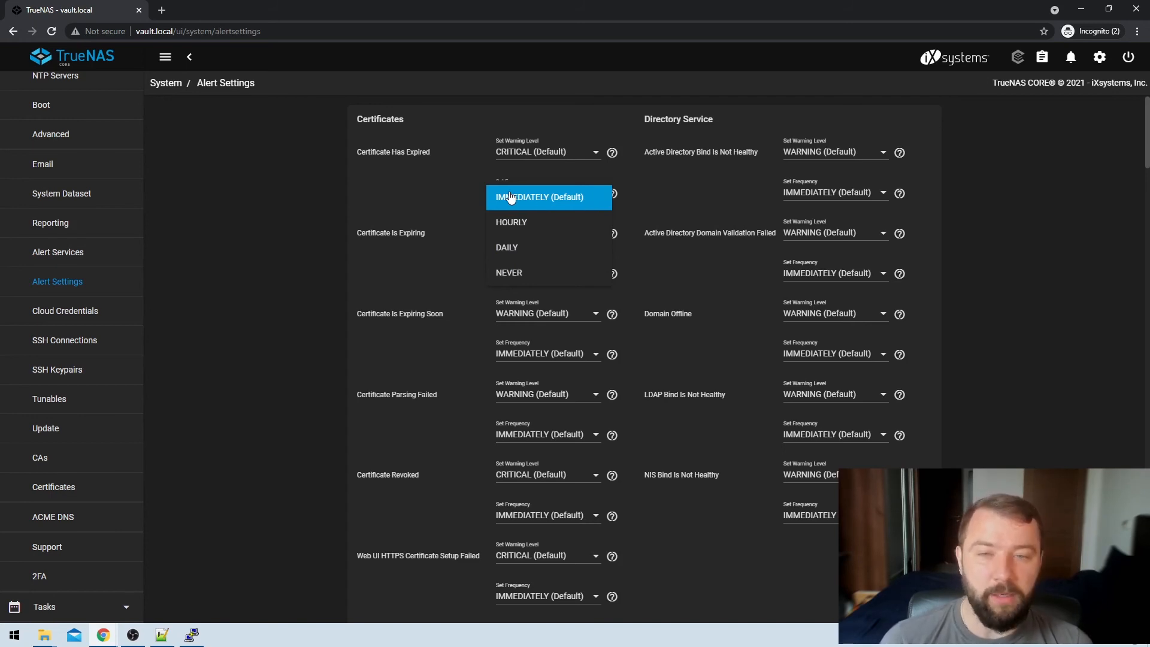
pyautogui.moveTo(560, 282)
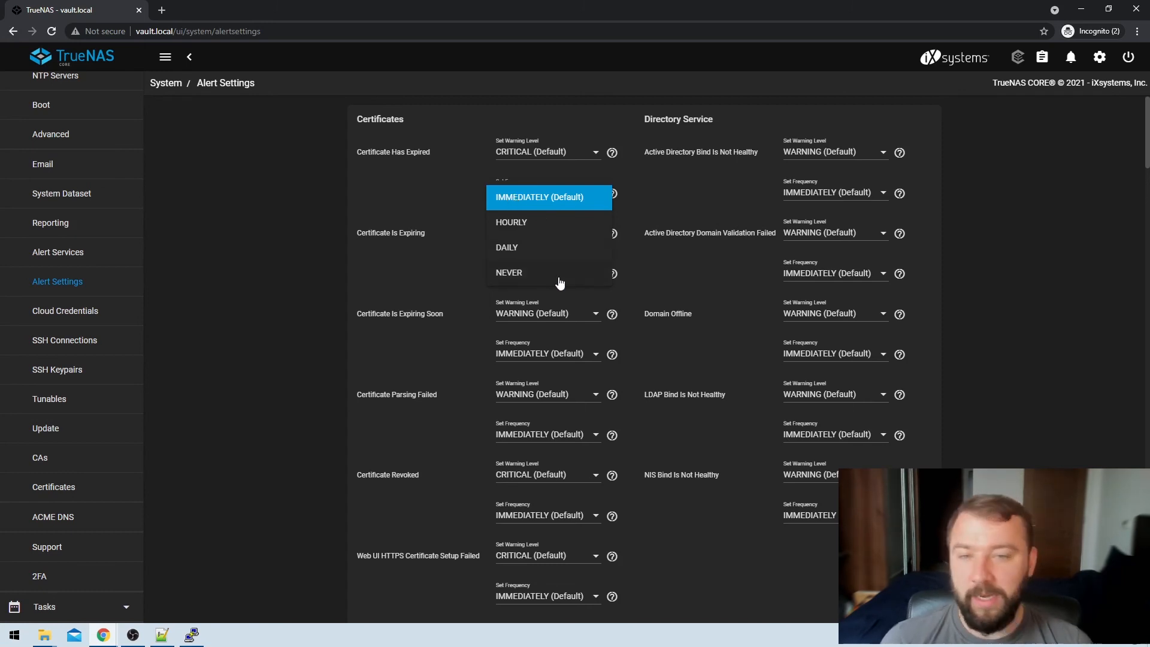
pyautogui.moveTo(547, 200)
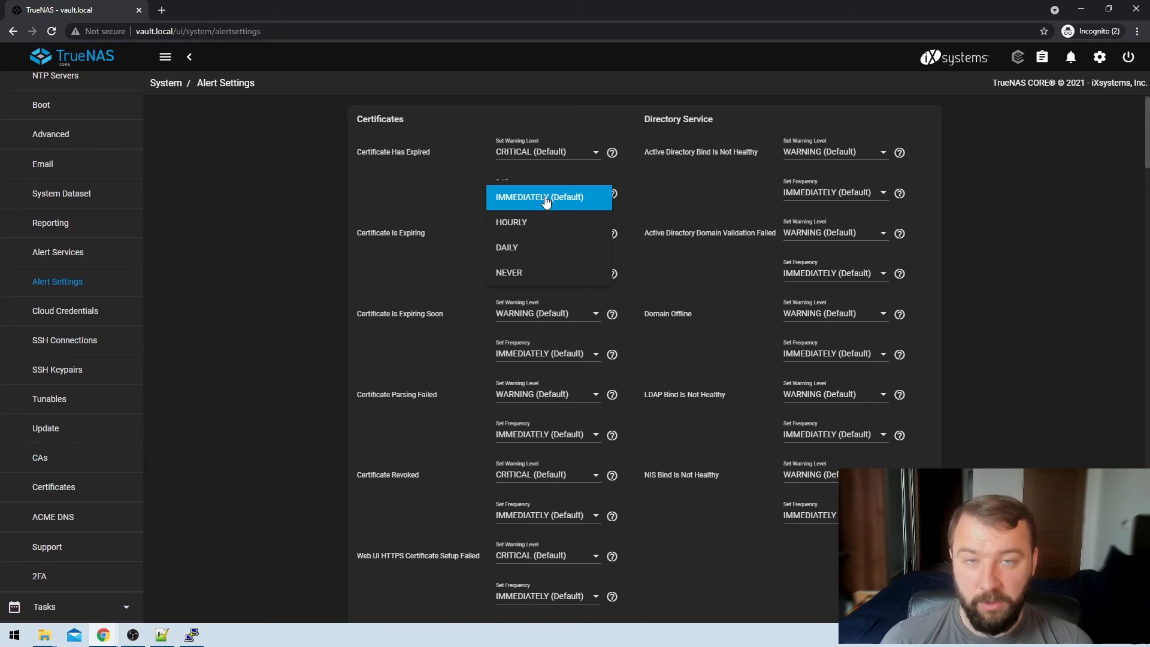
pyautogui.click(539, 197)
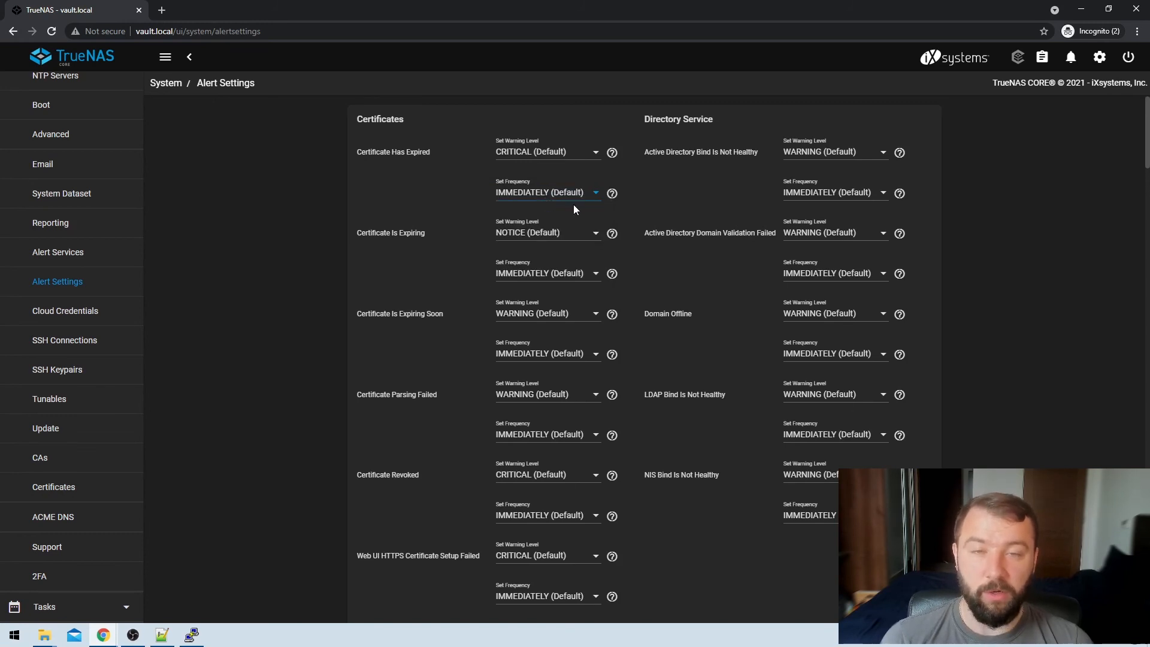
pyautogui.moveTo(573, 213)
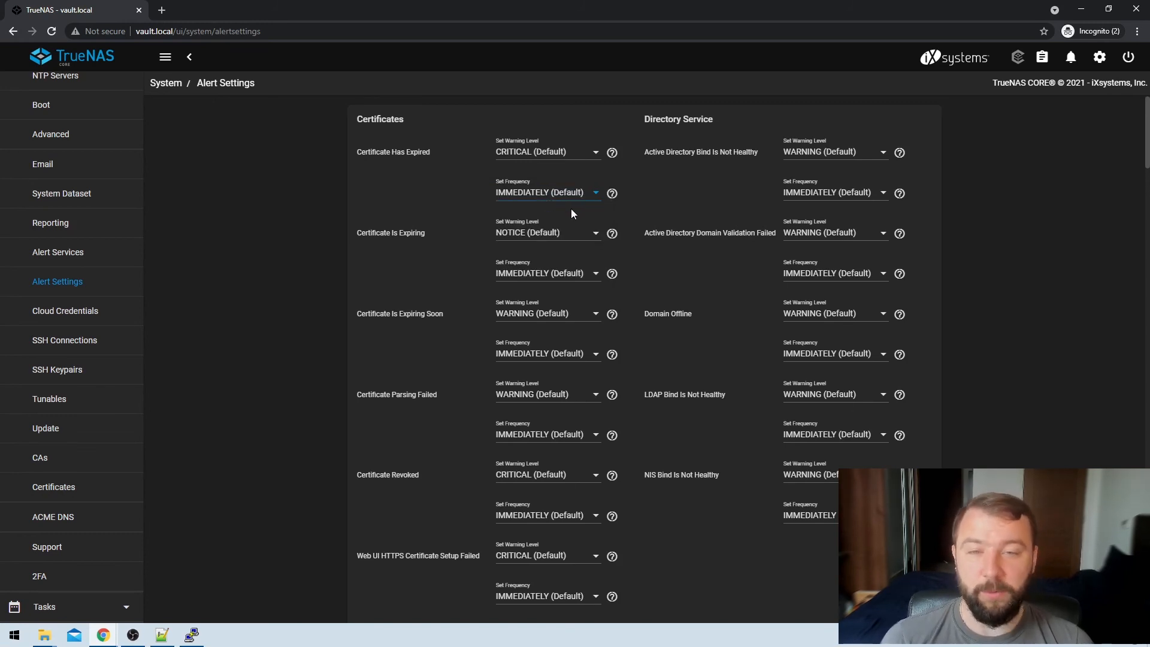